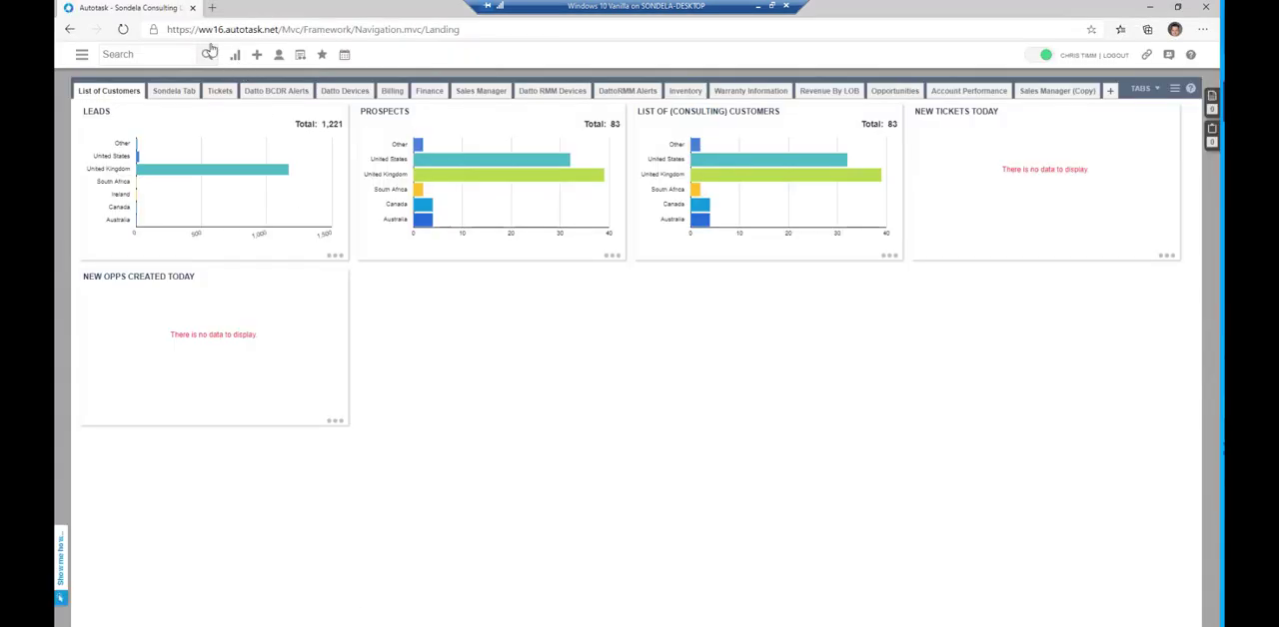
Step: Download the MS Outlook Extension from Autotask Admin > Downloads
click(82, 54)
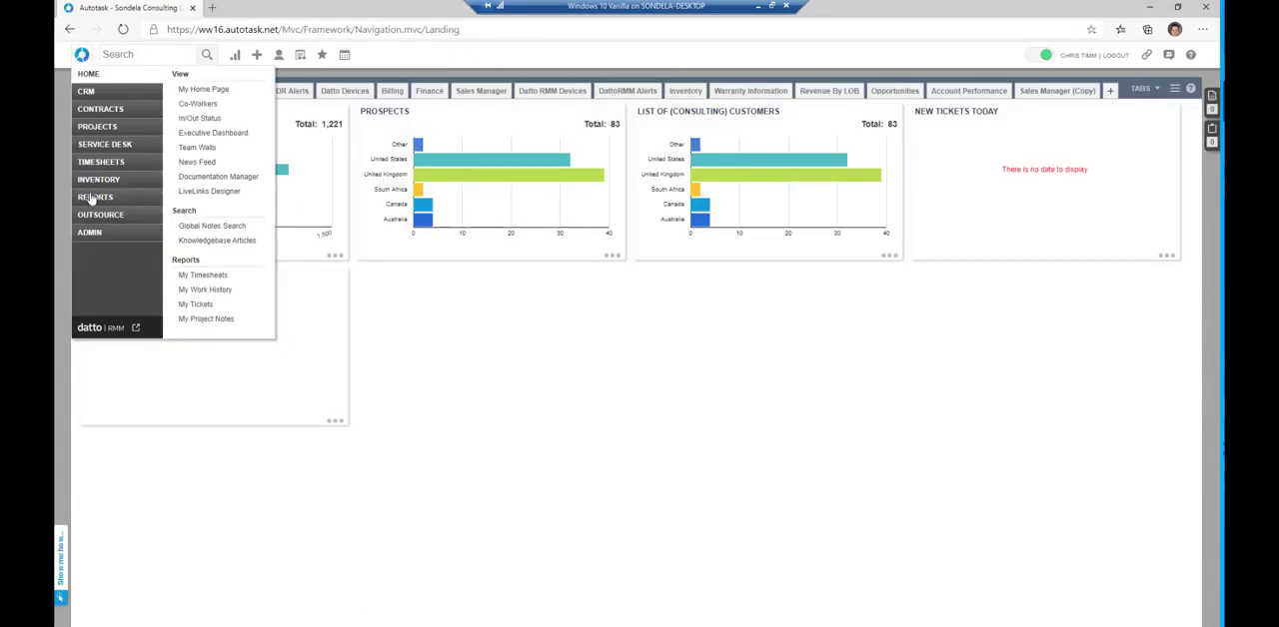
click(89, 232)
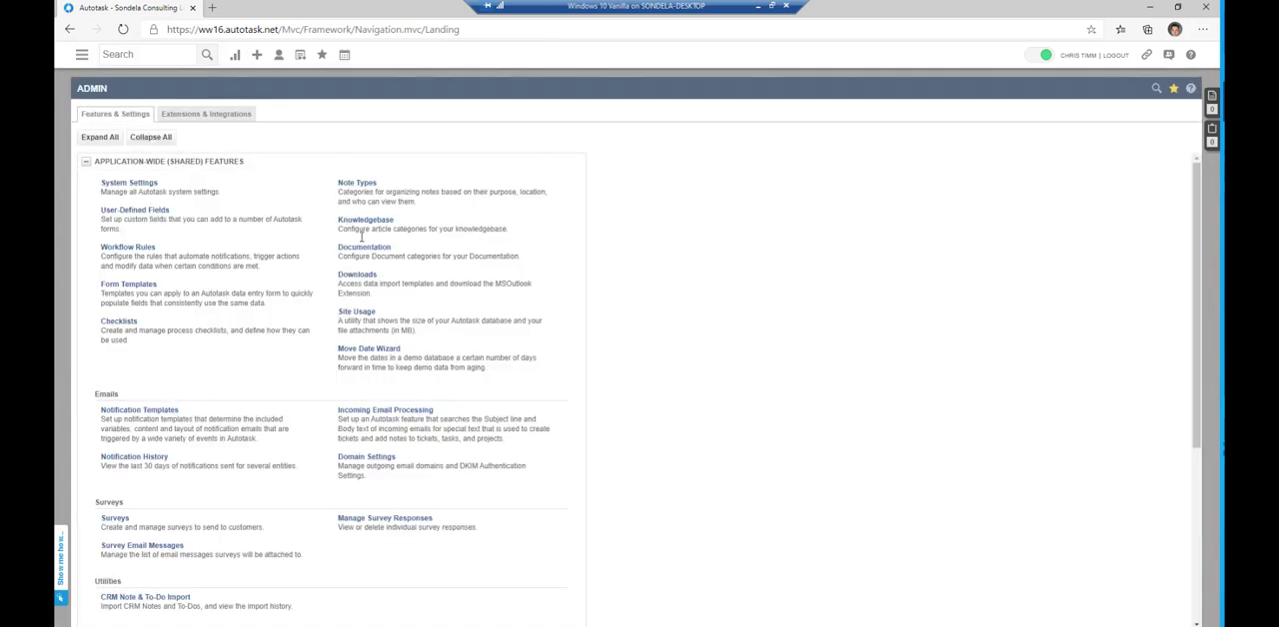
click(356, 273)
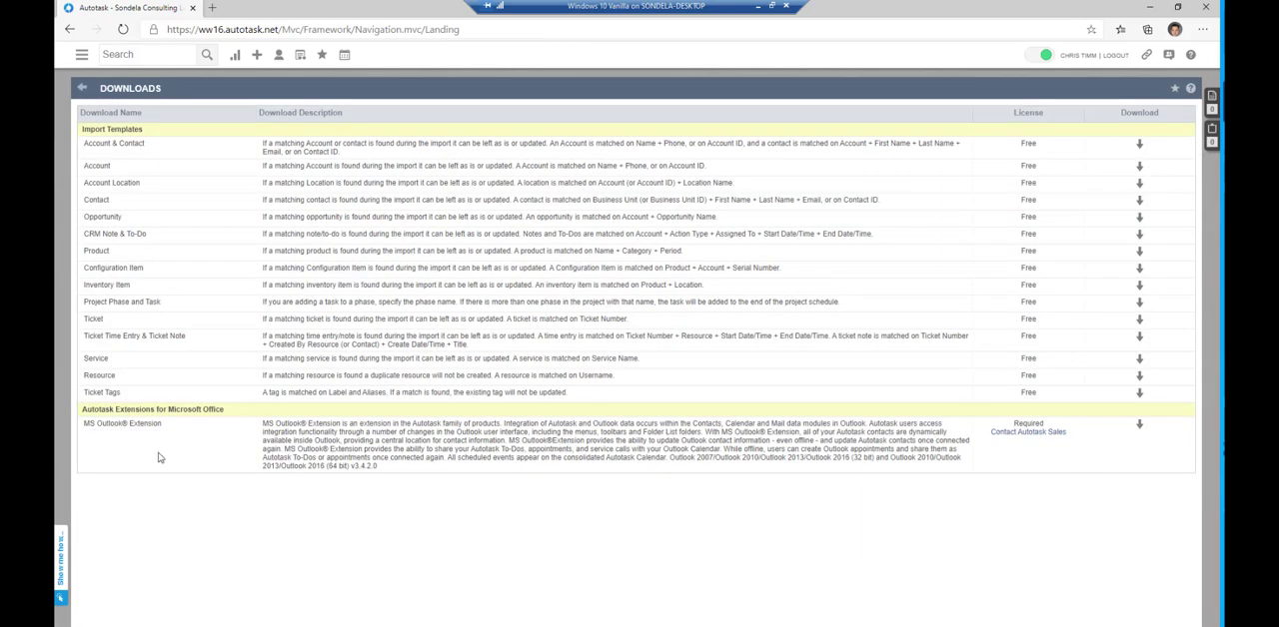
double_click(120, 423)
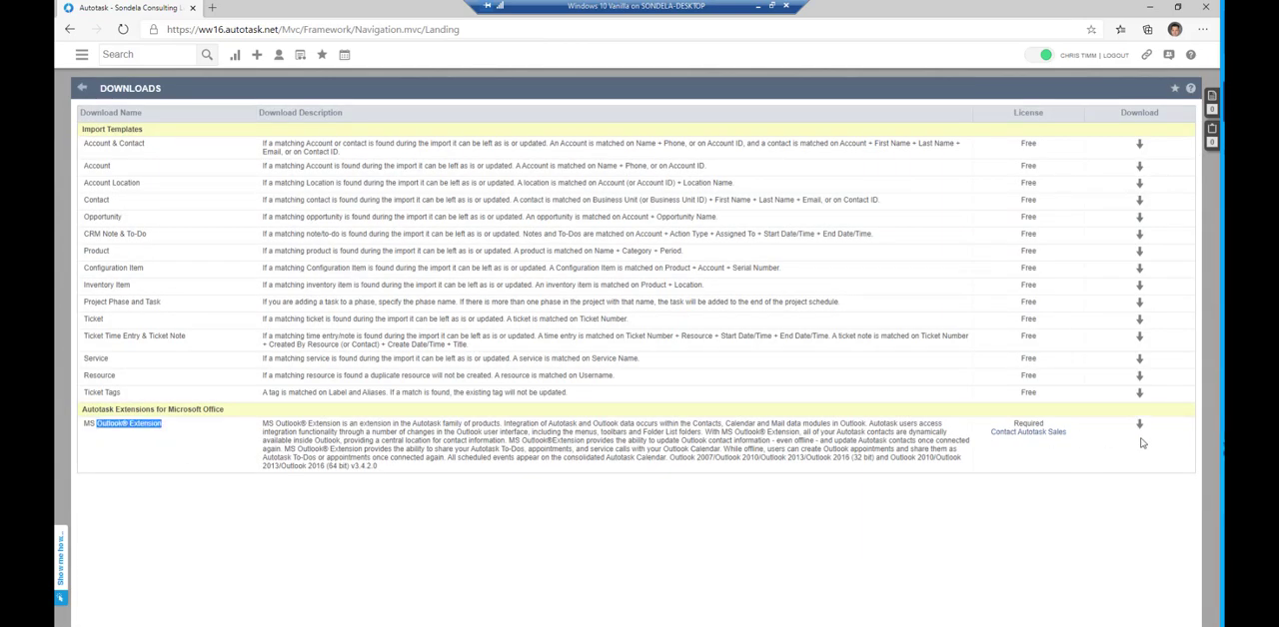
click(1137, 423)
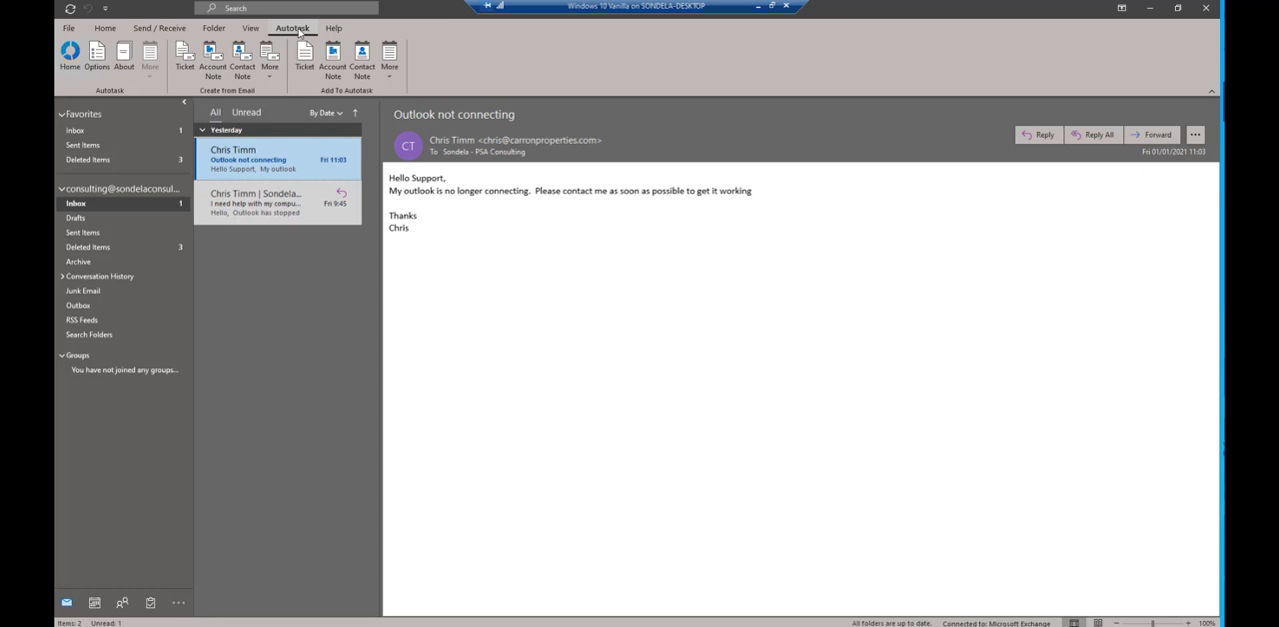
mouse_move(322, 90)
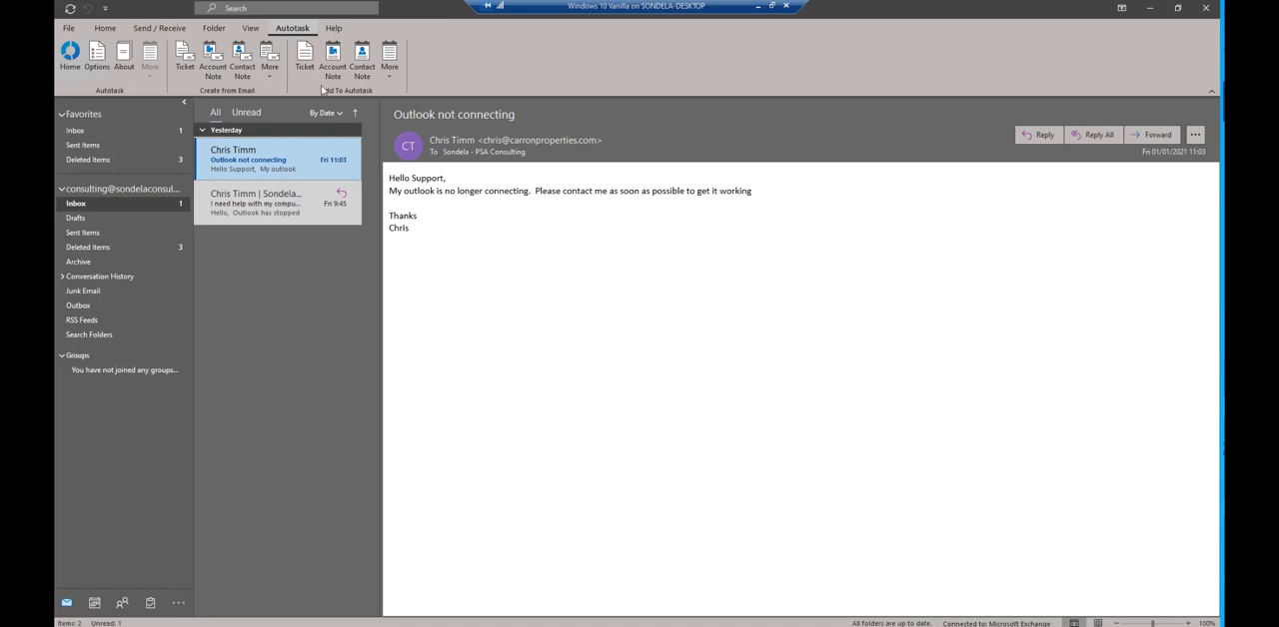
mouse_move(280, 160)
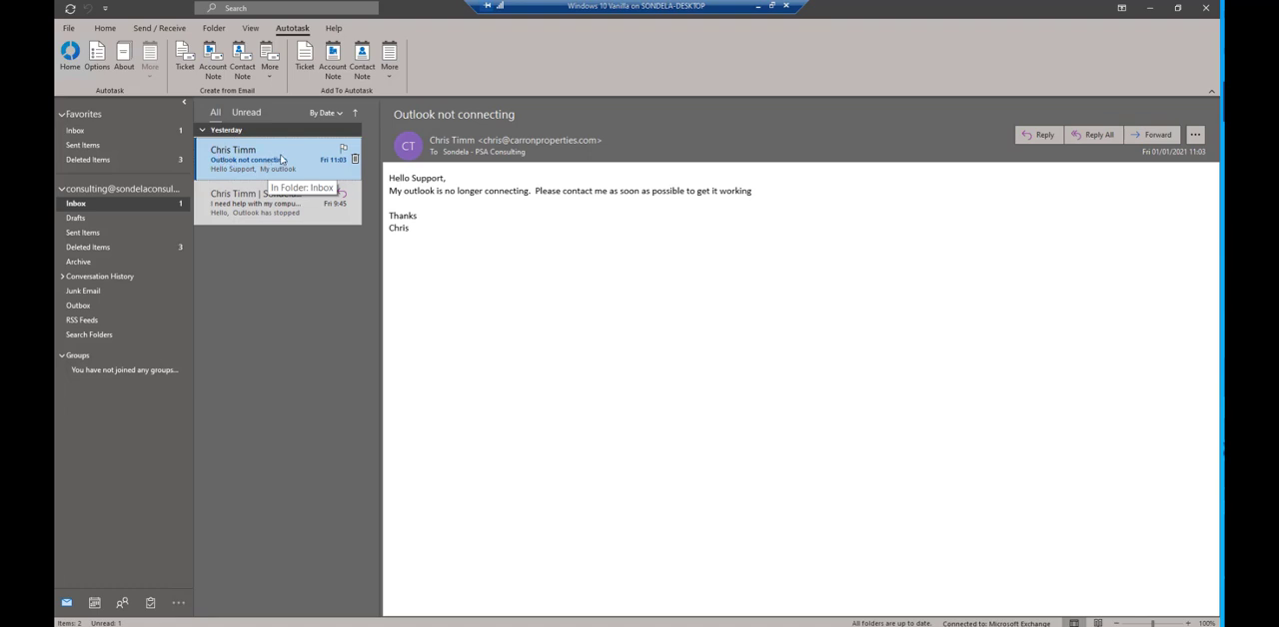
mouse_move(289, 169)
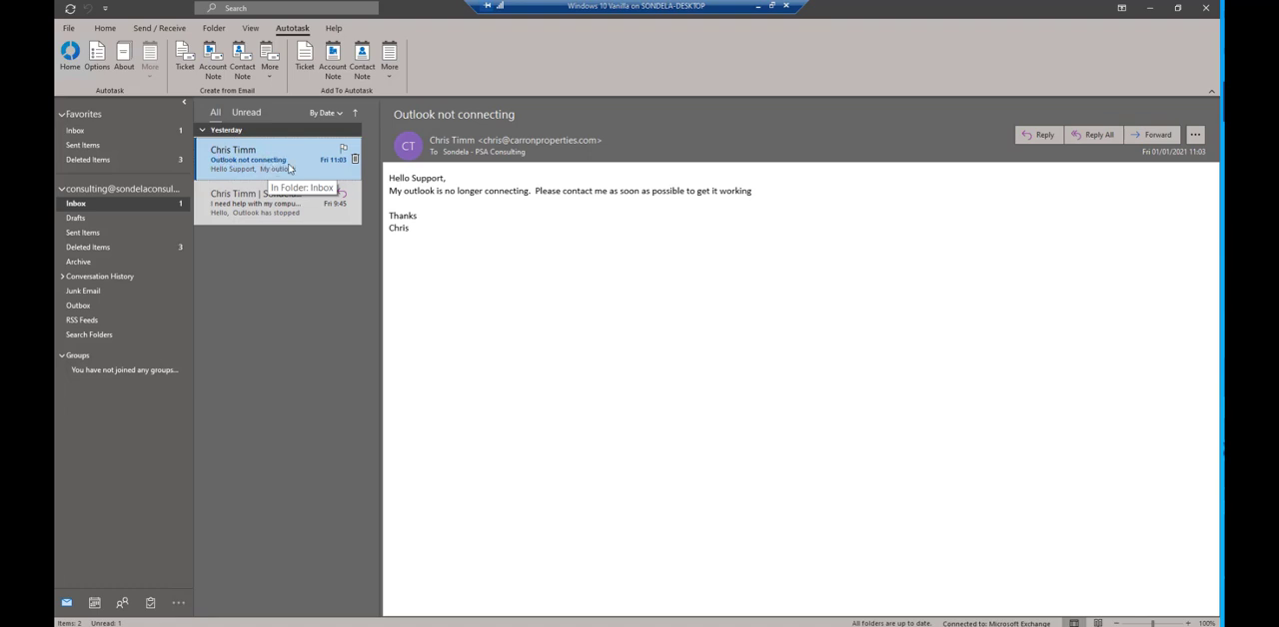
mouse_move(710, 211)
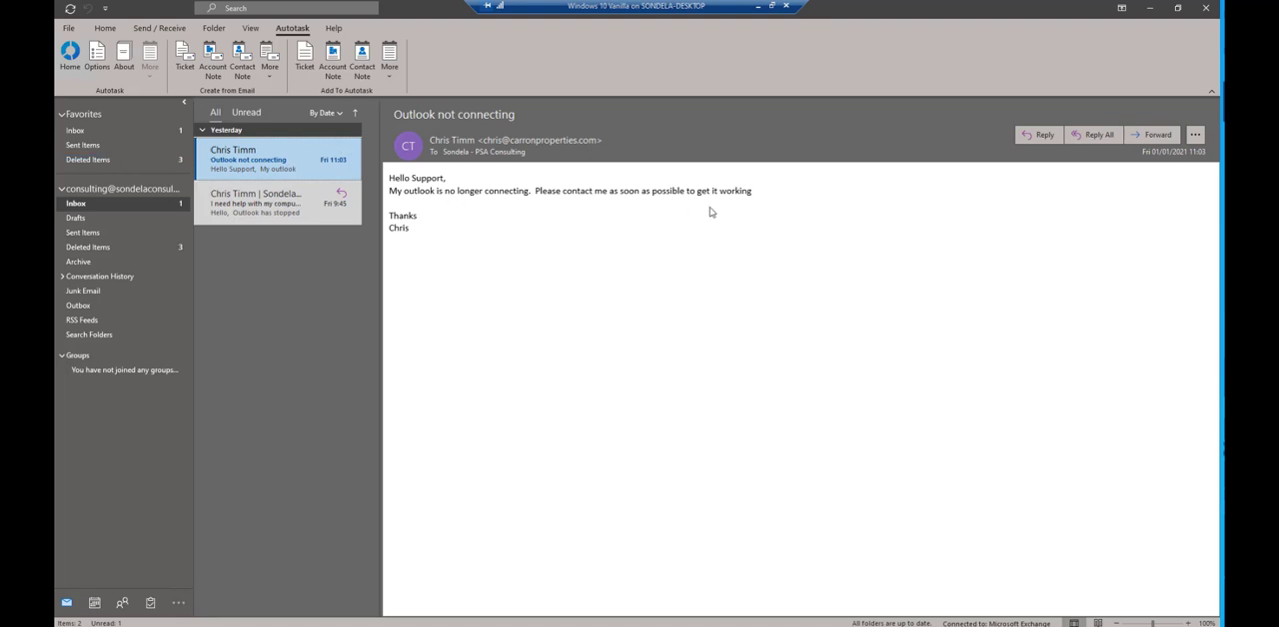
mouse_move(663, 192)
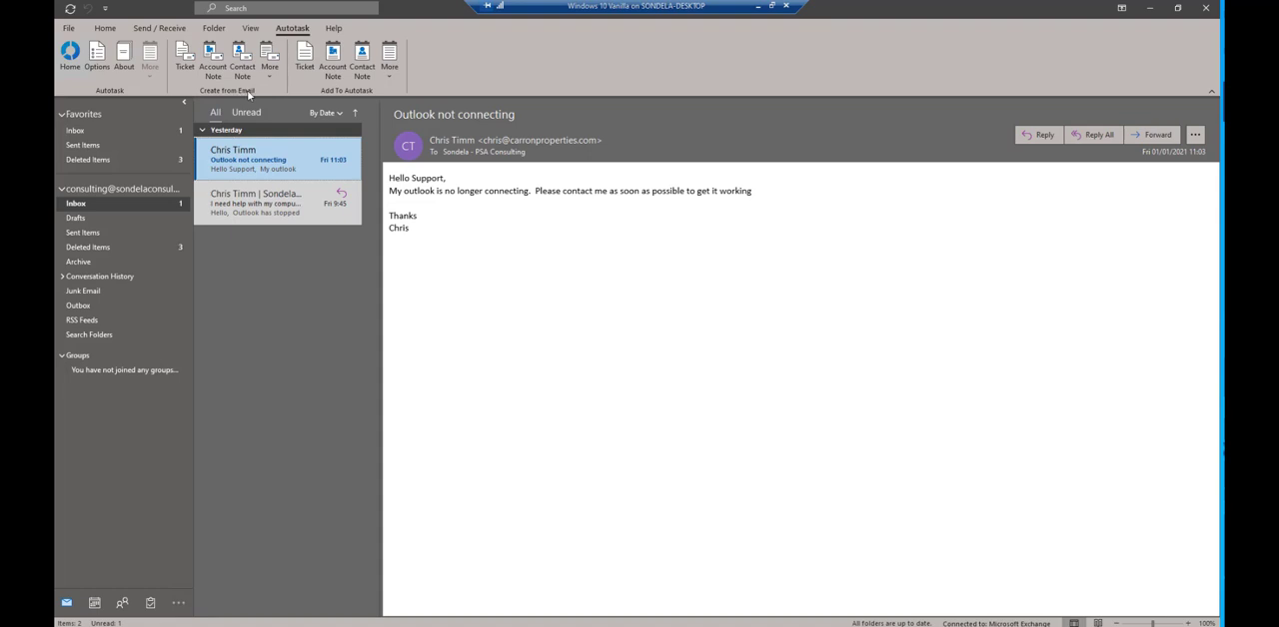
mouse_move(184, 58)
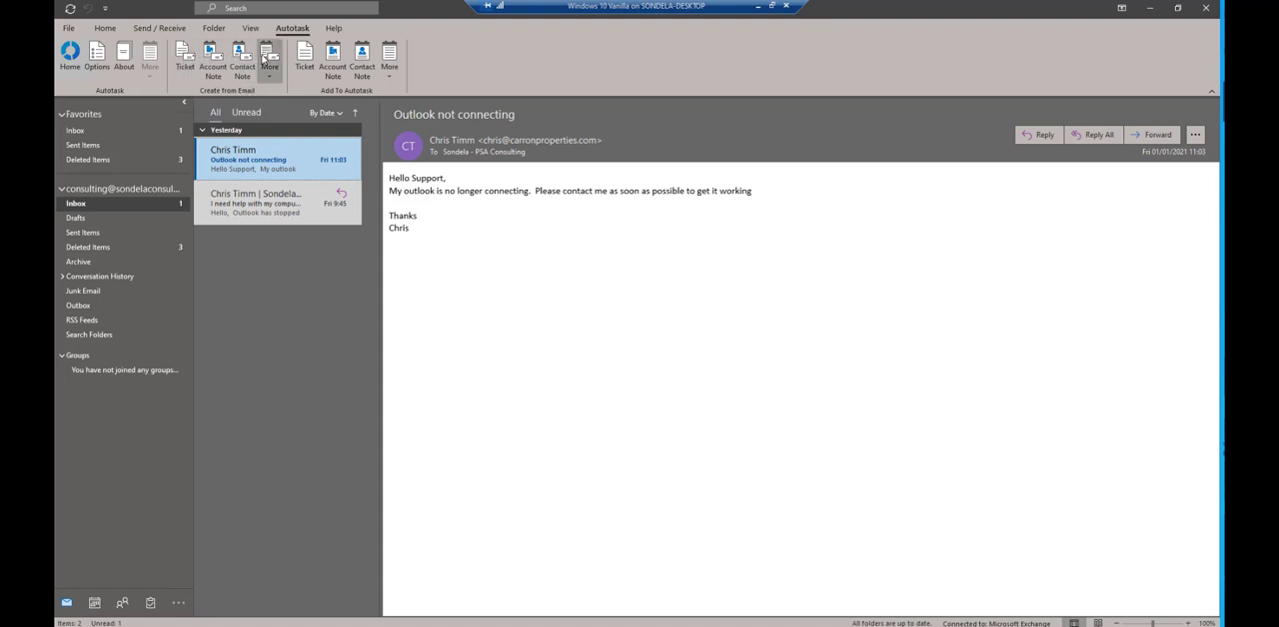
Step: Show the extension's extra note options for the 'Outlook not connecting' email
click(269, 57)
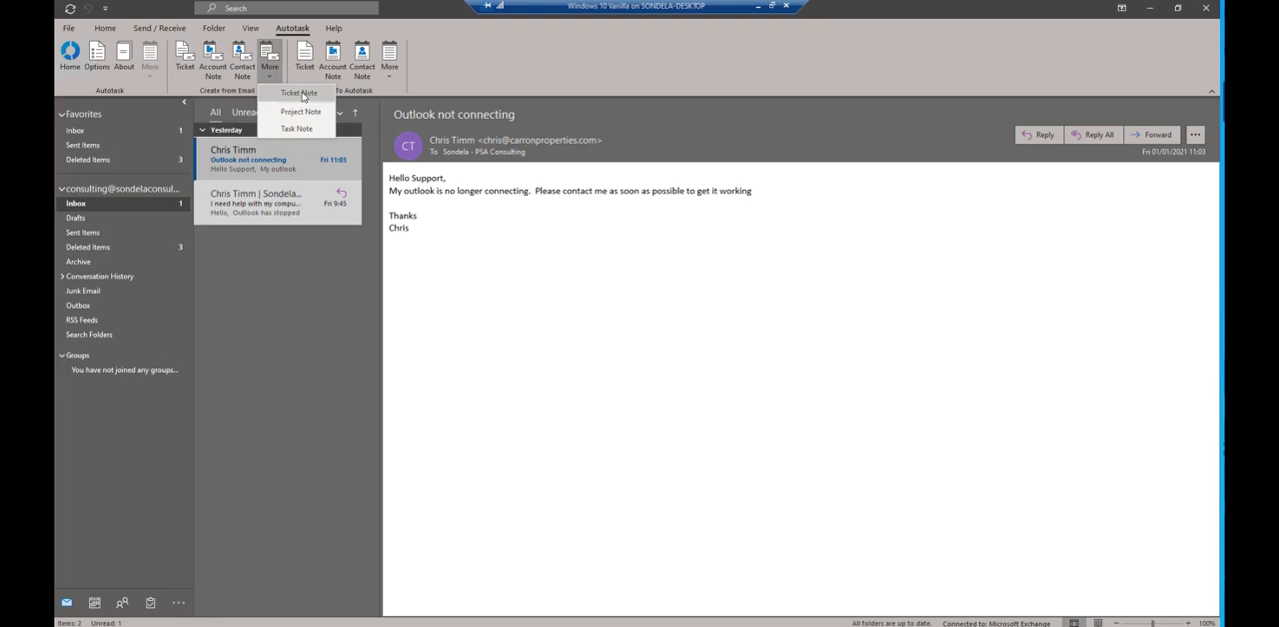
mouse_move(285, 107)
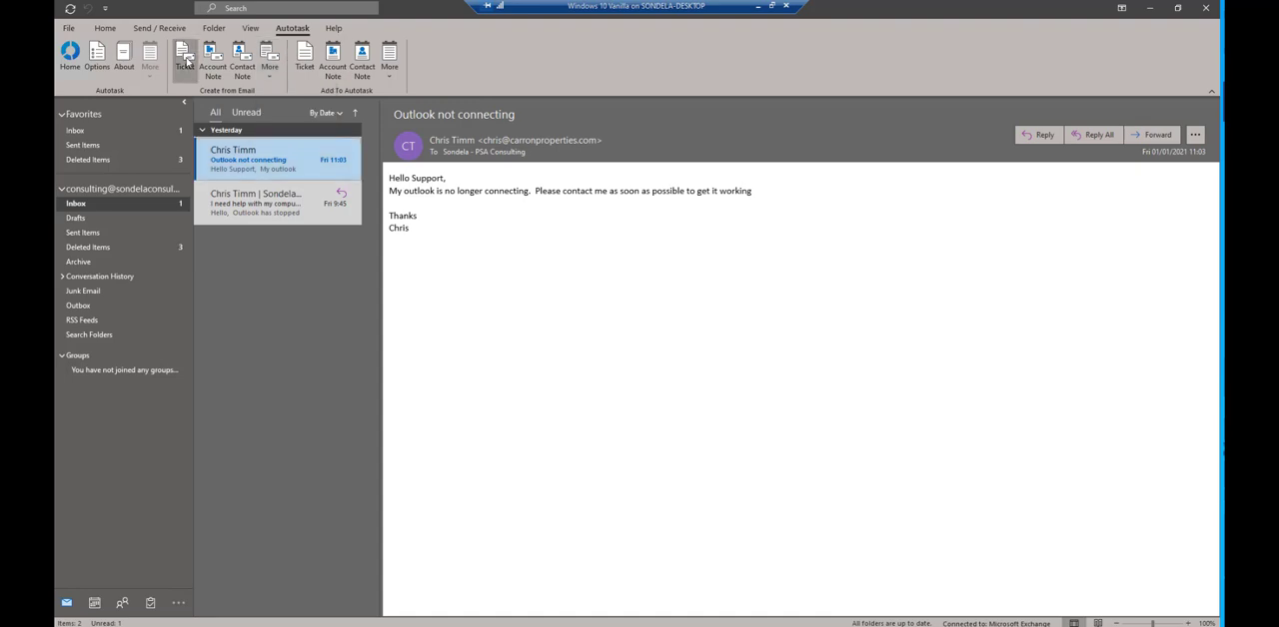
Step: Create a ticket from the email and always allow Autotask pop-ups in Edge
click(184, 57)
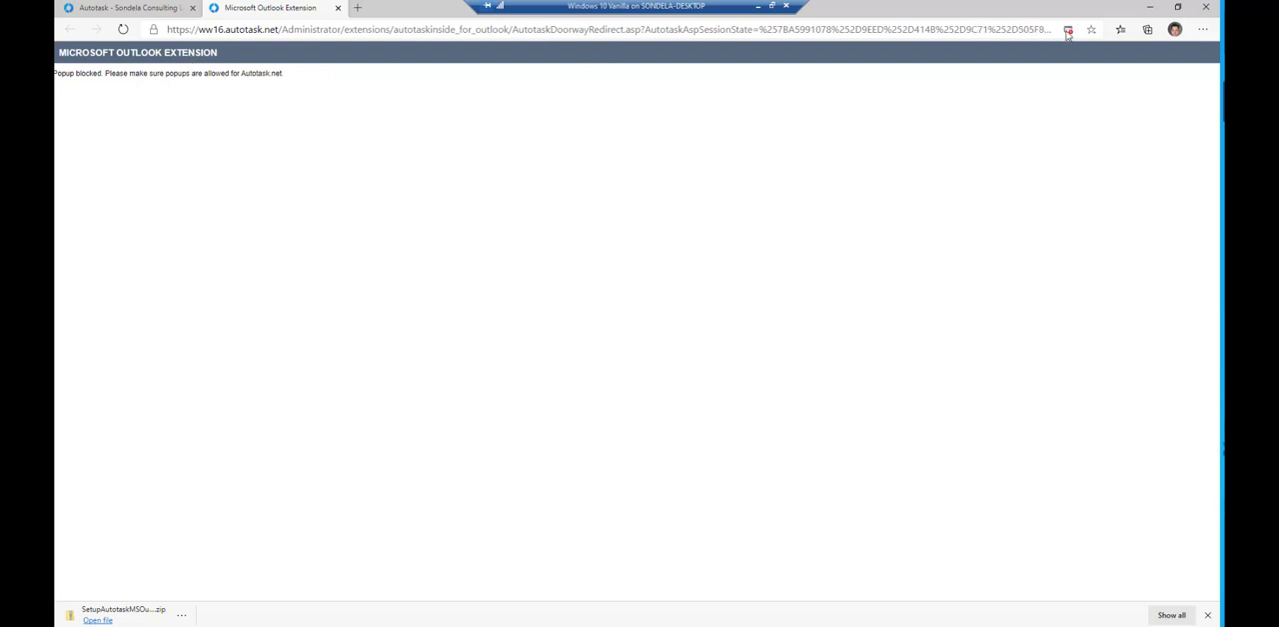
click(1066, 29)
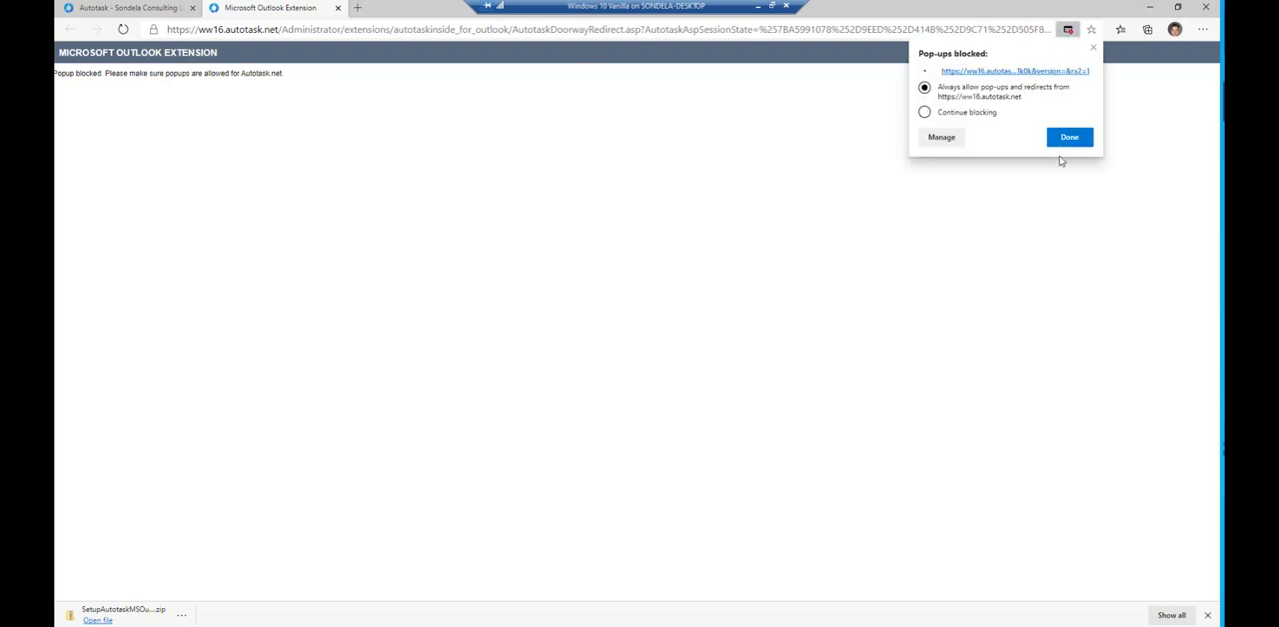
click(1068, 137)
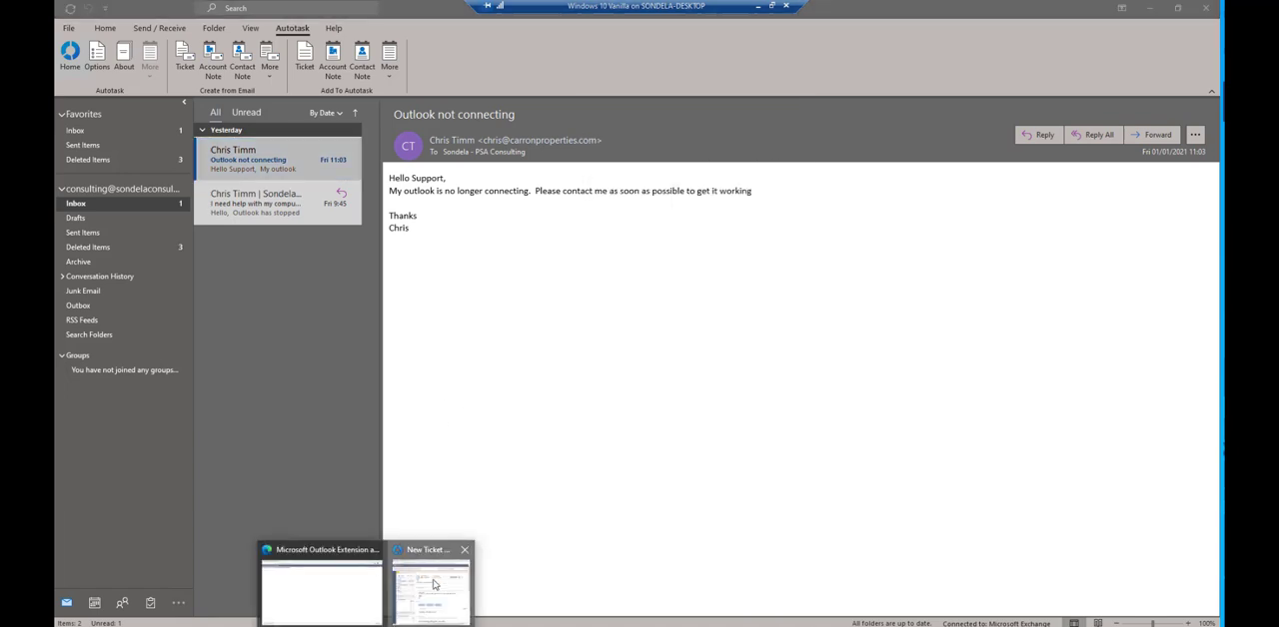
Step: Save the prefilled New Ticket as T20210102.0001 'Outlook not connecting'
click(430, 589)
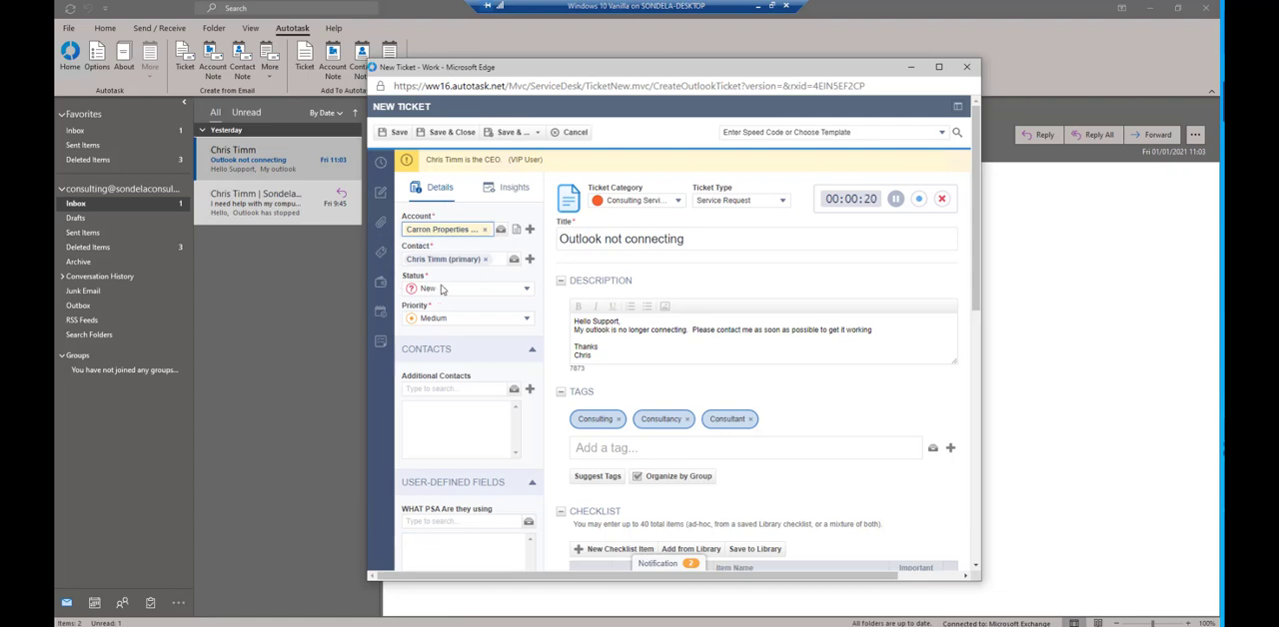
mouse_move(744, 127)
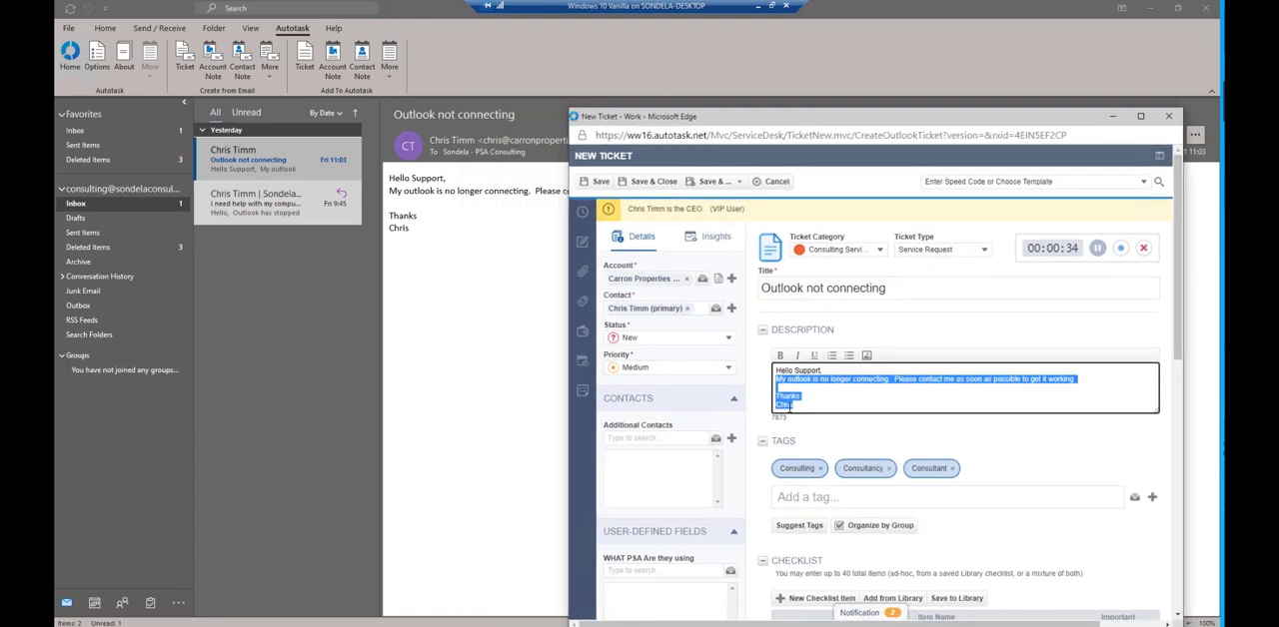
click(599, 182)
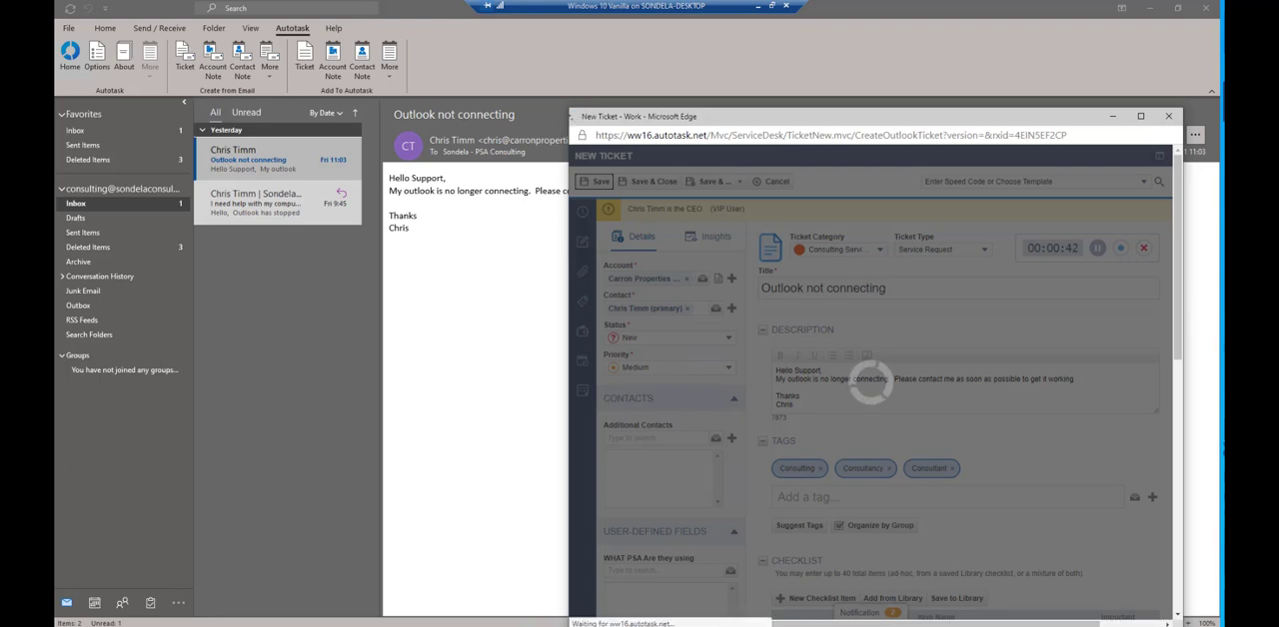
click(595, 181)
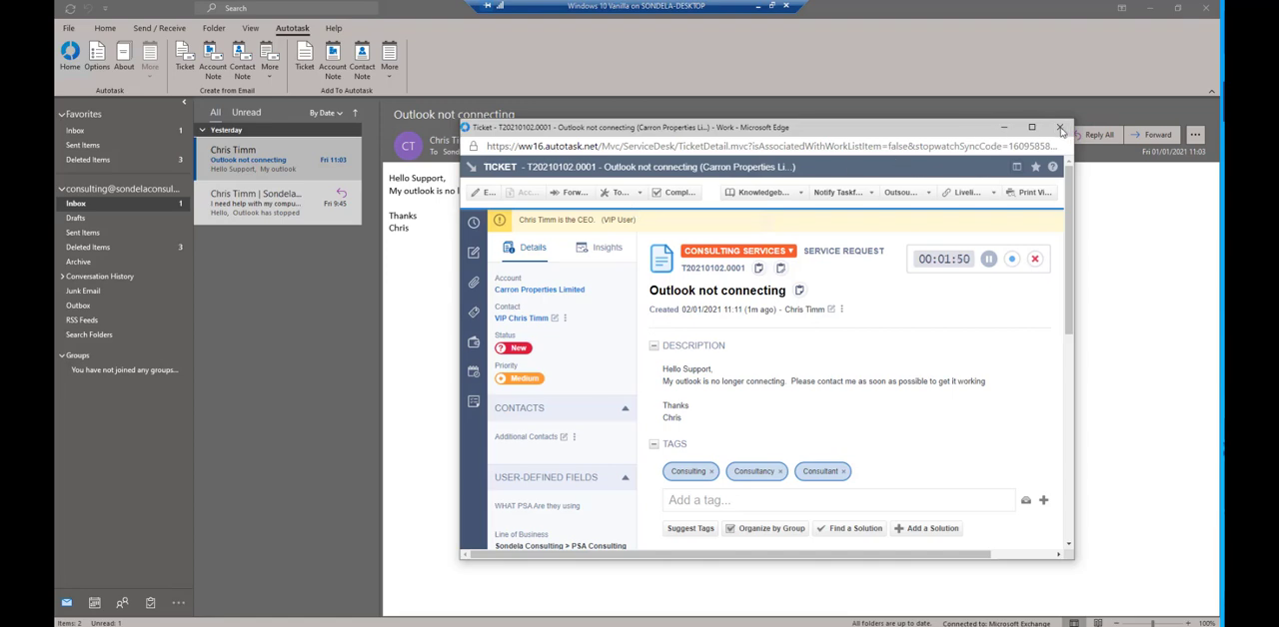
Step: Close the ticket window and set the new CRM note's action type to Email
click(1059, 130)
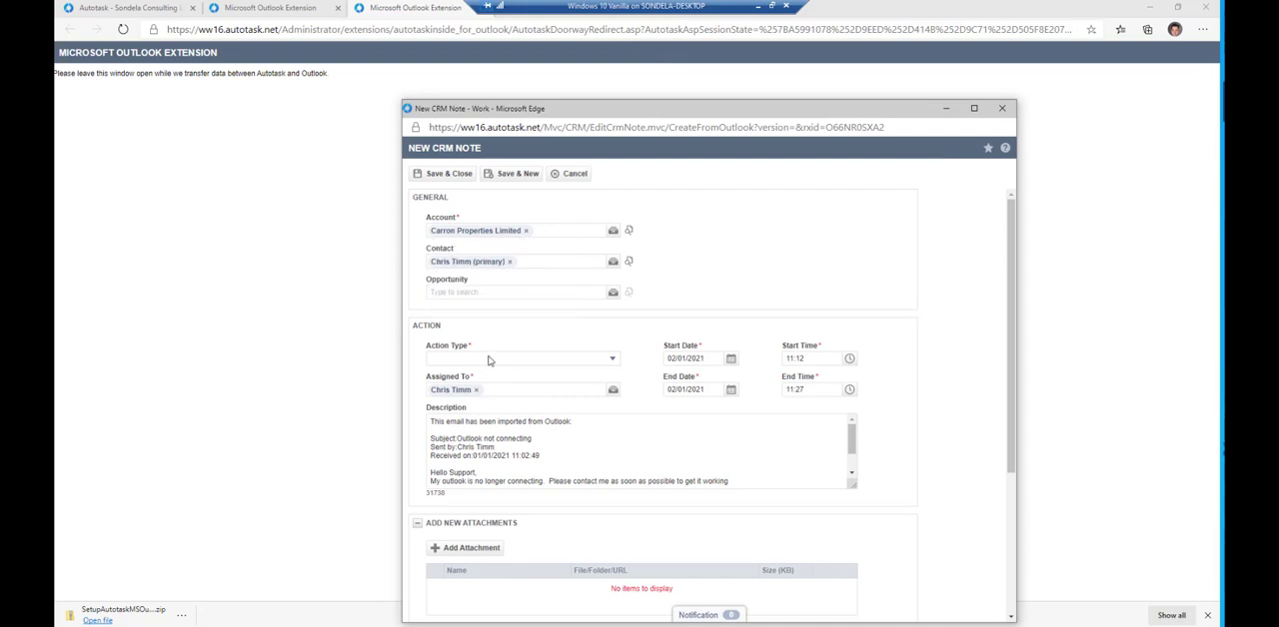
click(519, 357)
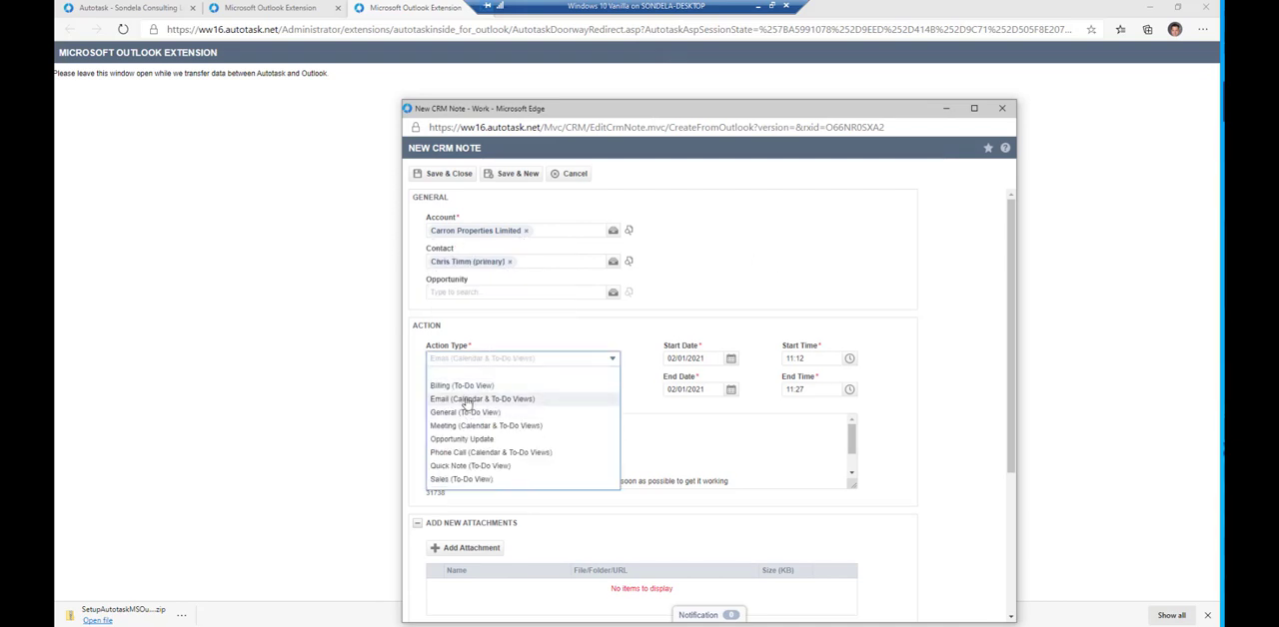
click(482, 398)
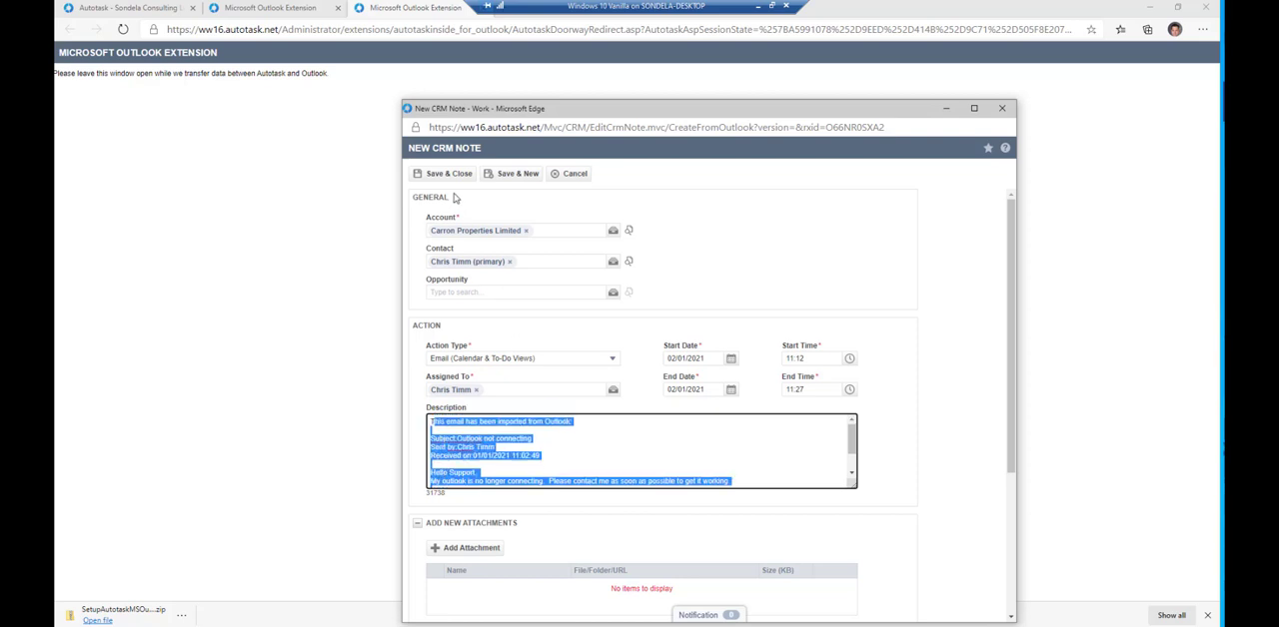
click(444, 173)
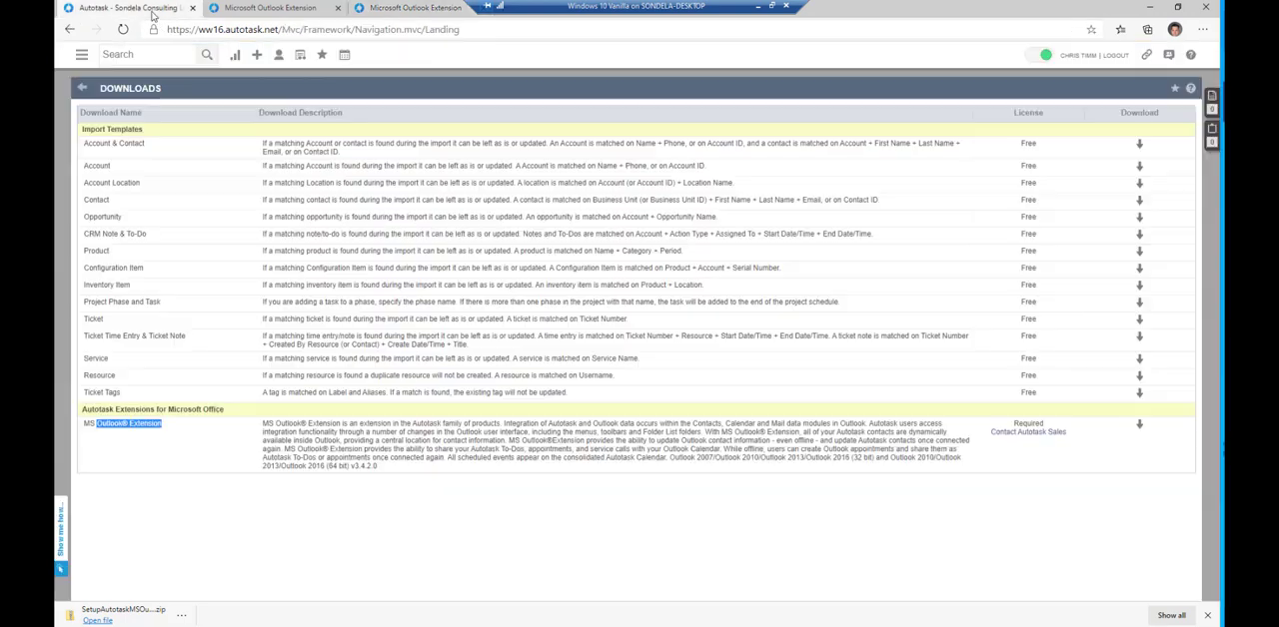
click(301, 55)
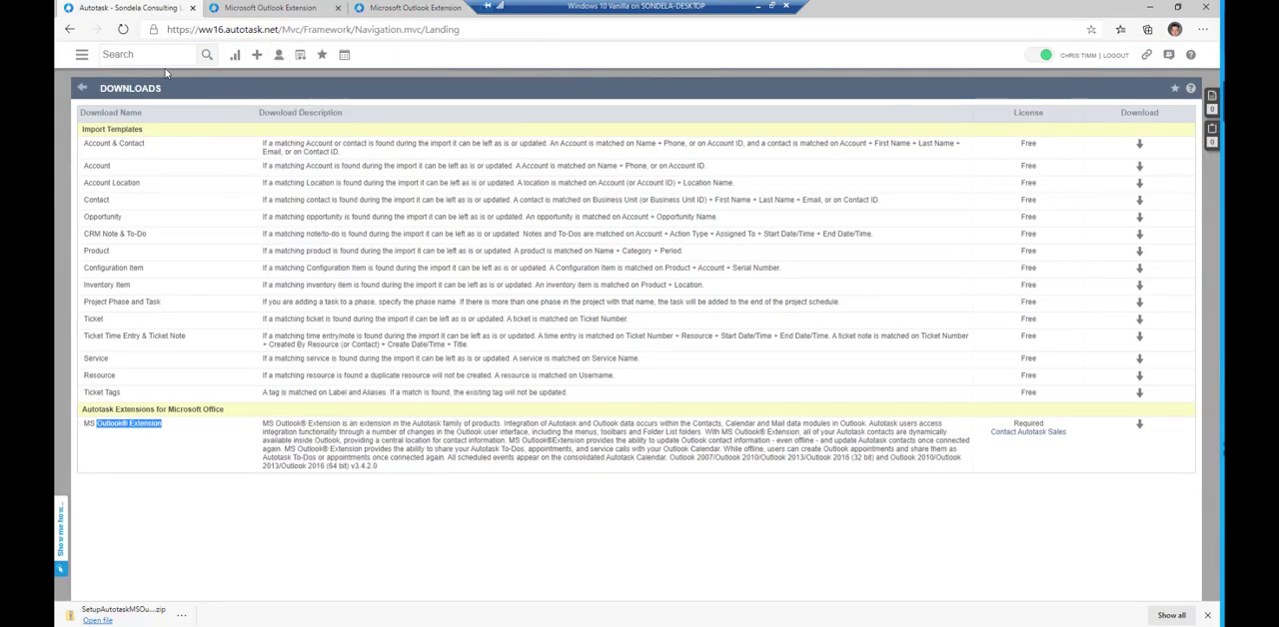
text(carron pr)
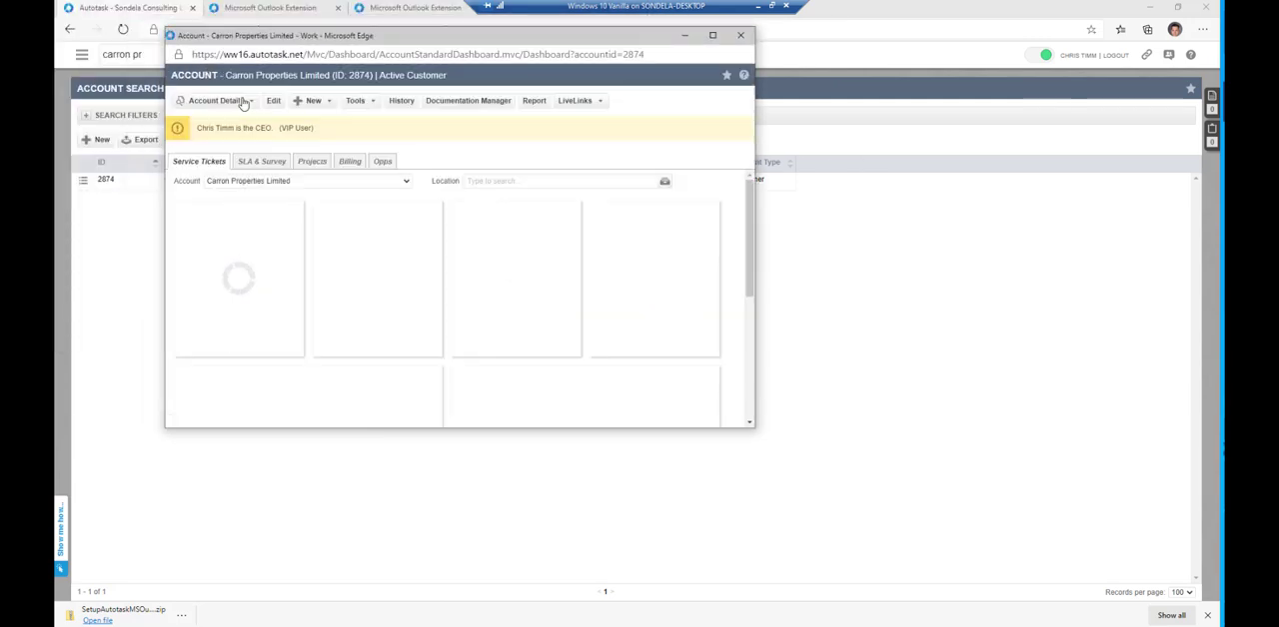
click(209, 100)
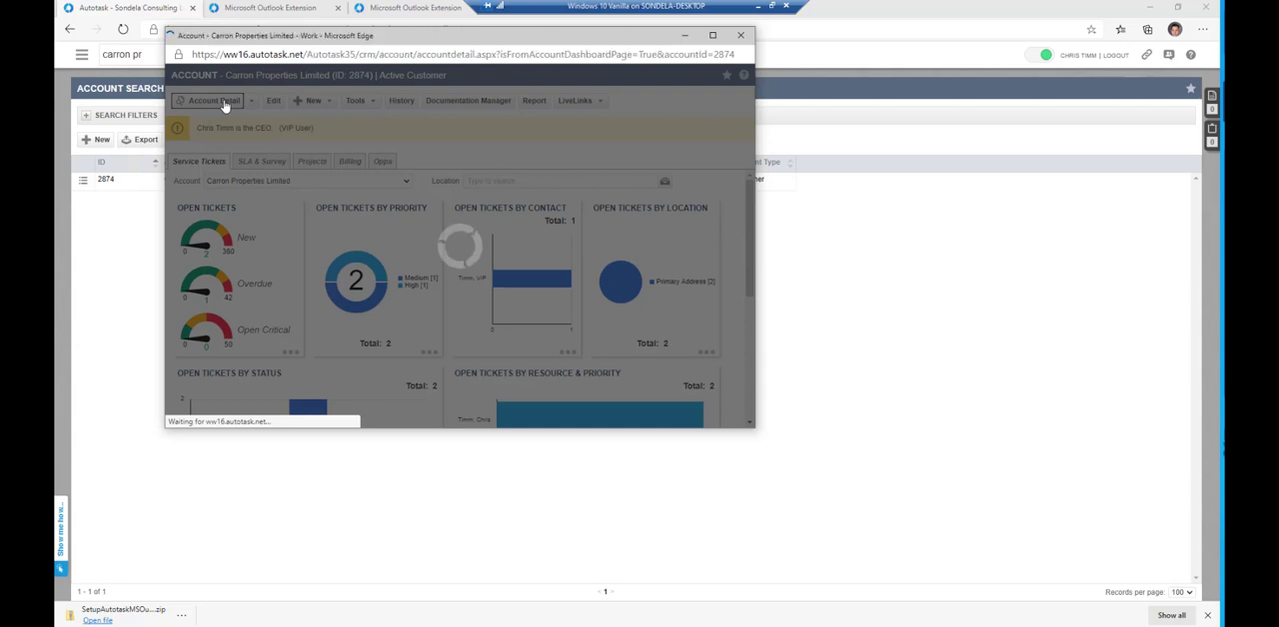
click(210, 100)
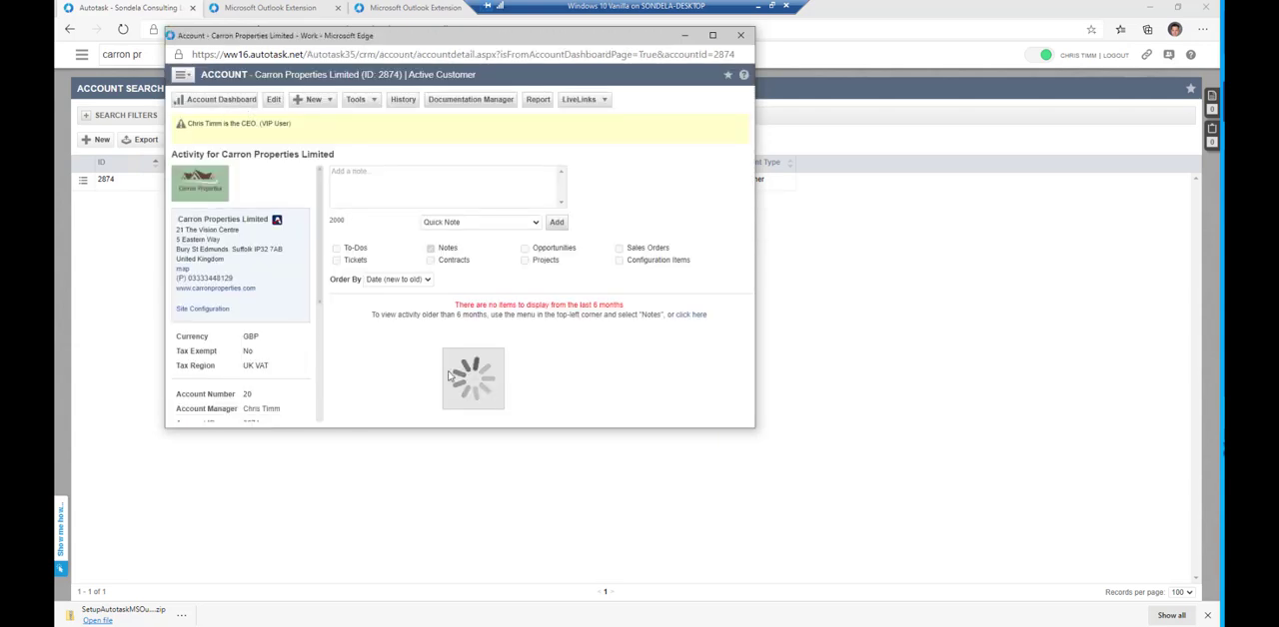
click(430, 248)
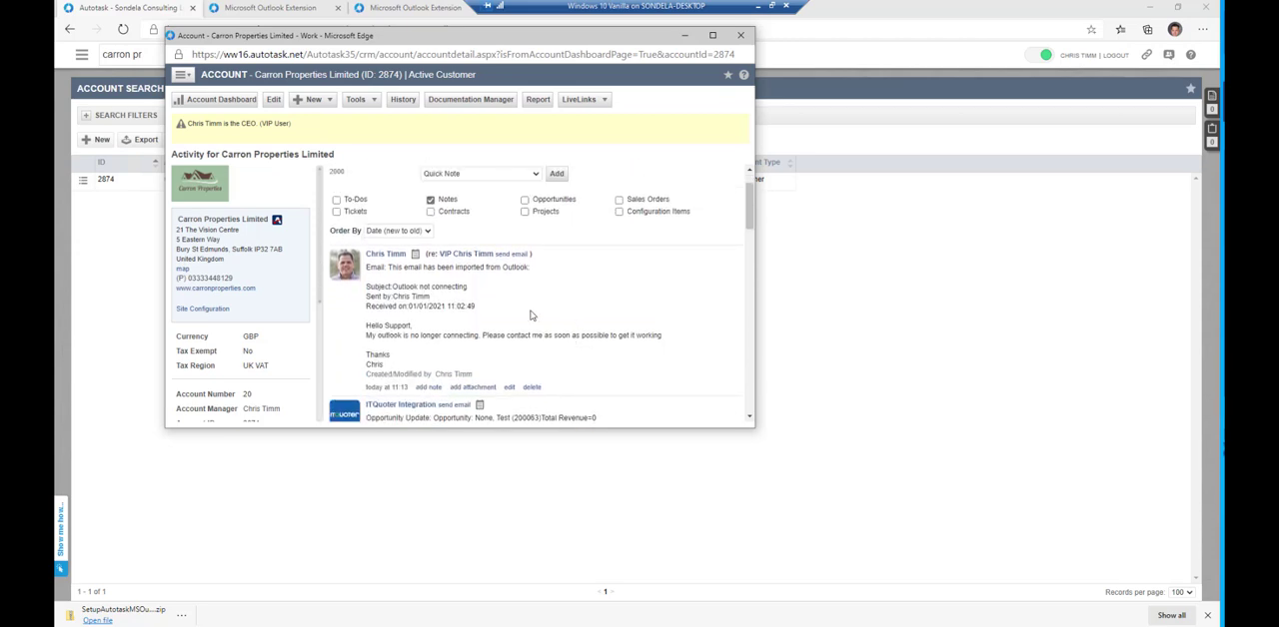
mouse_move(508, 350)
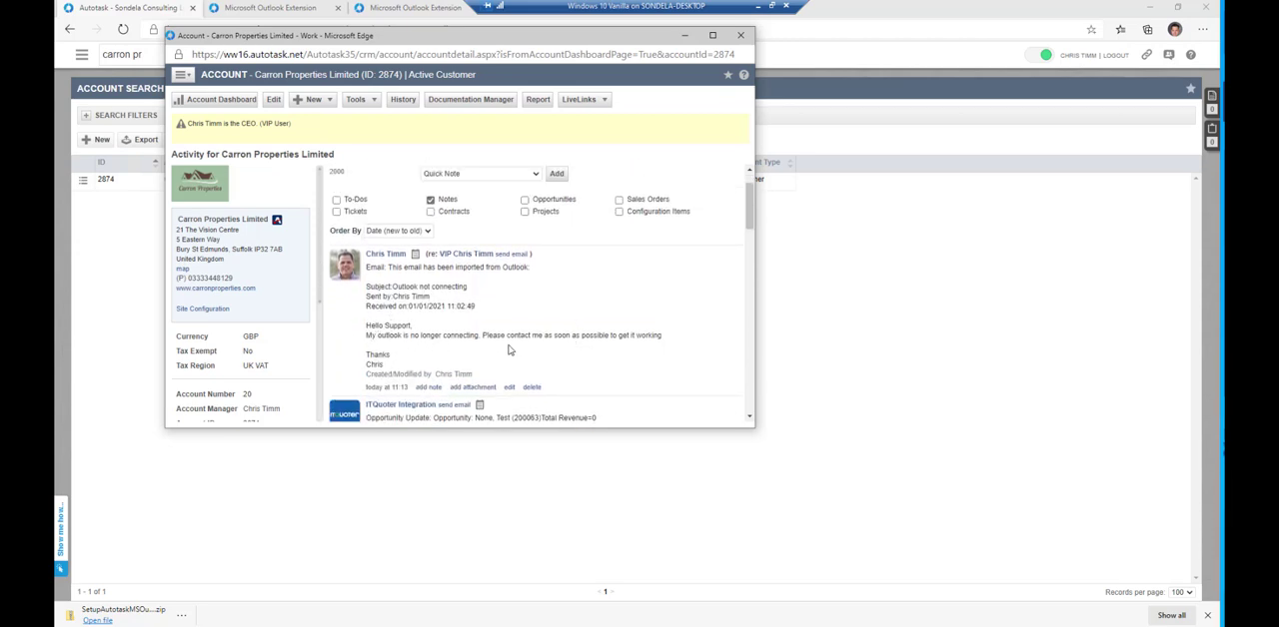
mouse_move(448, 286)
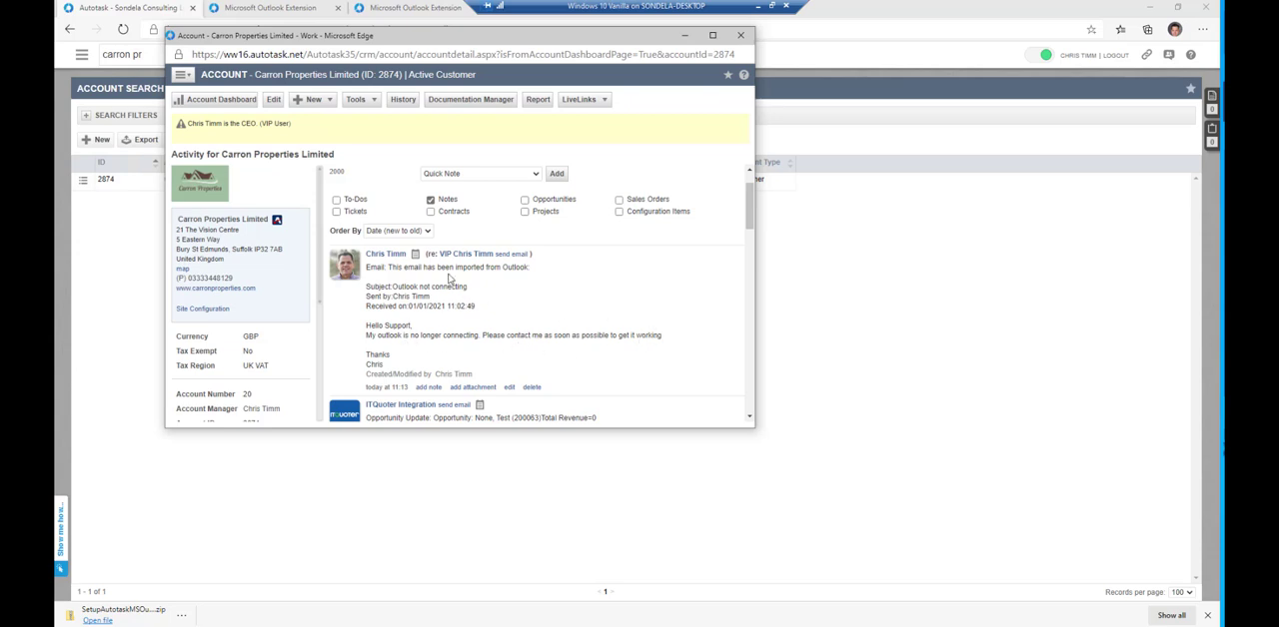
mouse_move(526, 381)
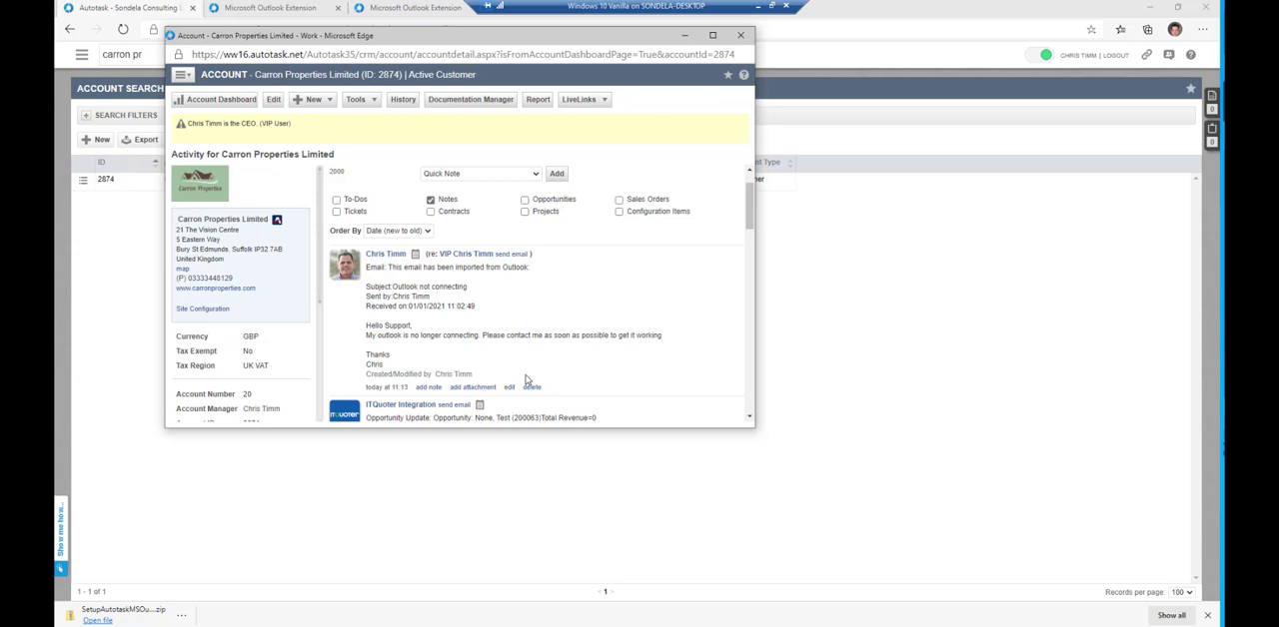
mouse_move(696, 77)
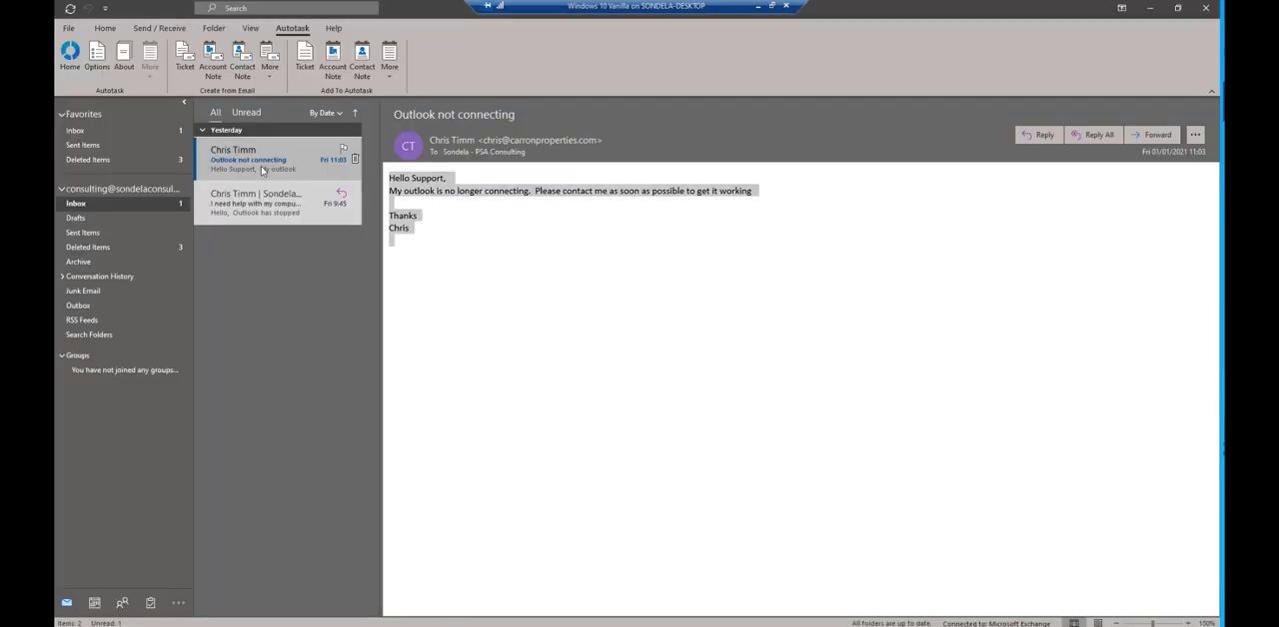
Step: Open 'Outlook not connecting' and type a reply saying a ticket has been logged
double_click(248, 160)
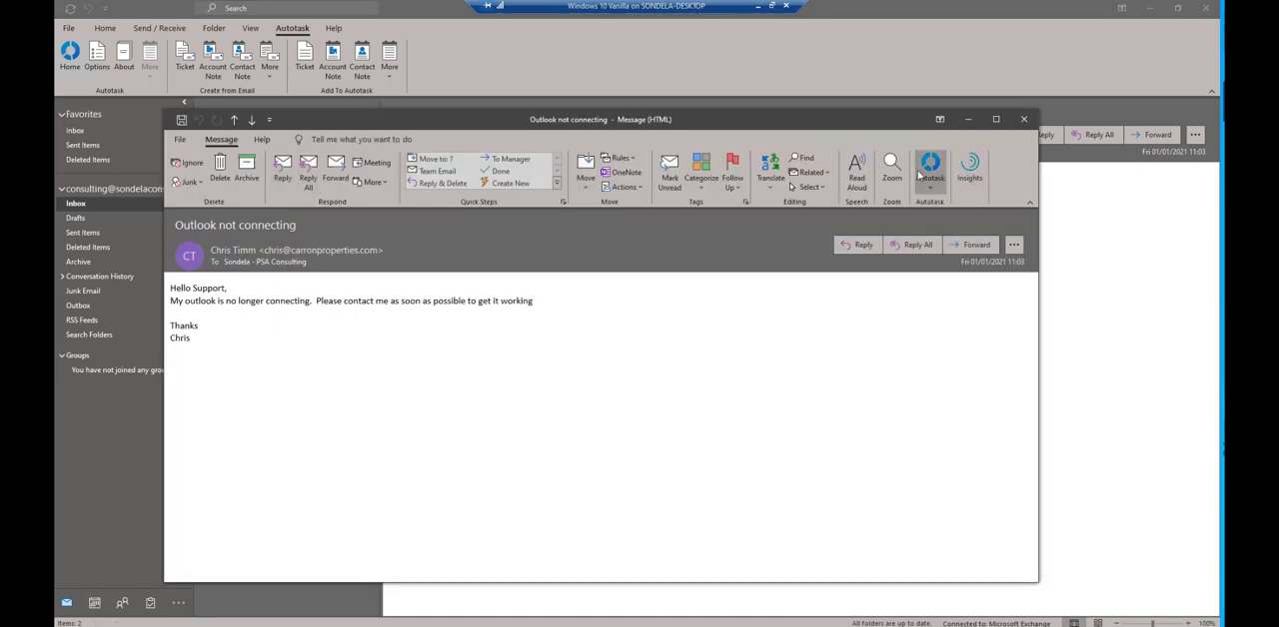
mouse_move(928, 165)
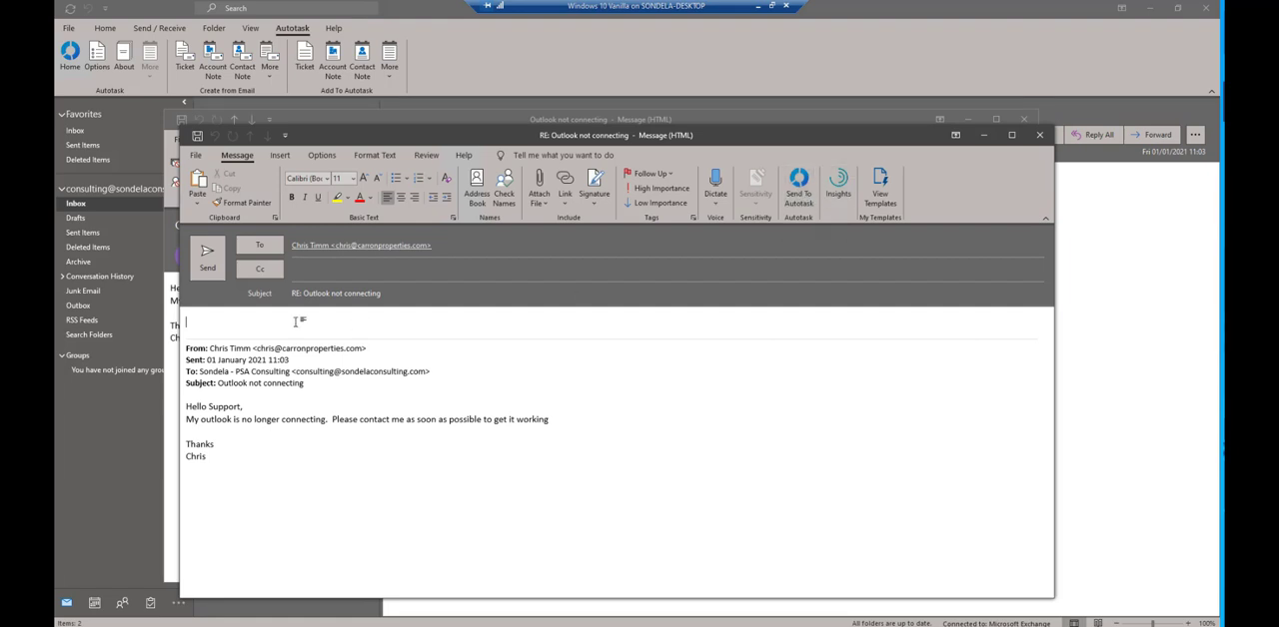
text(Thank you for yo)
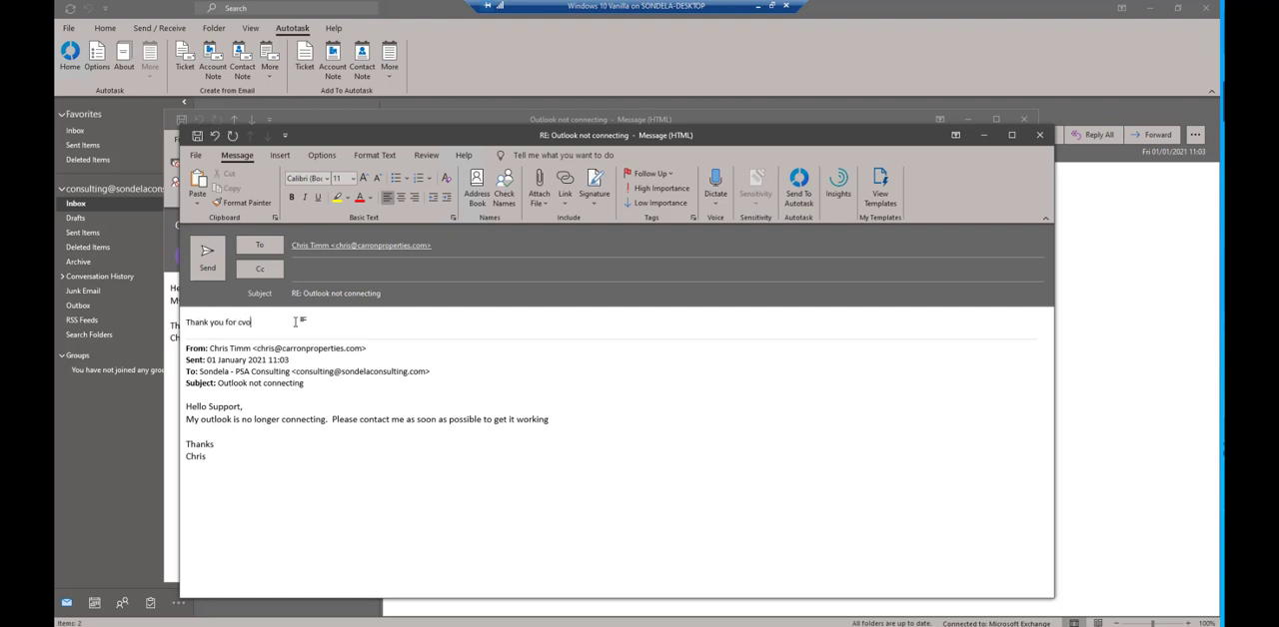
text(contacts)
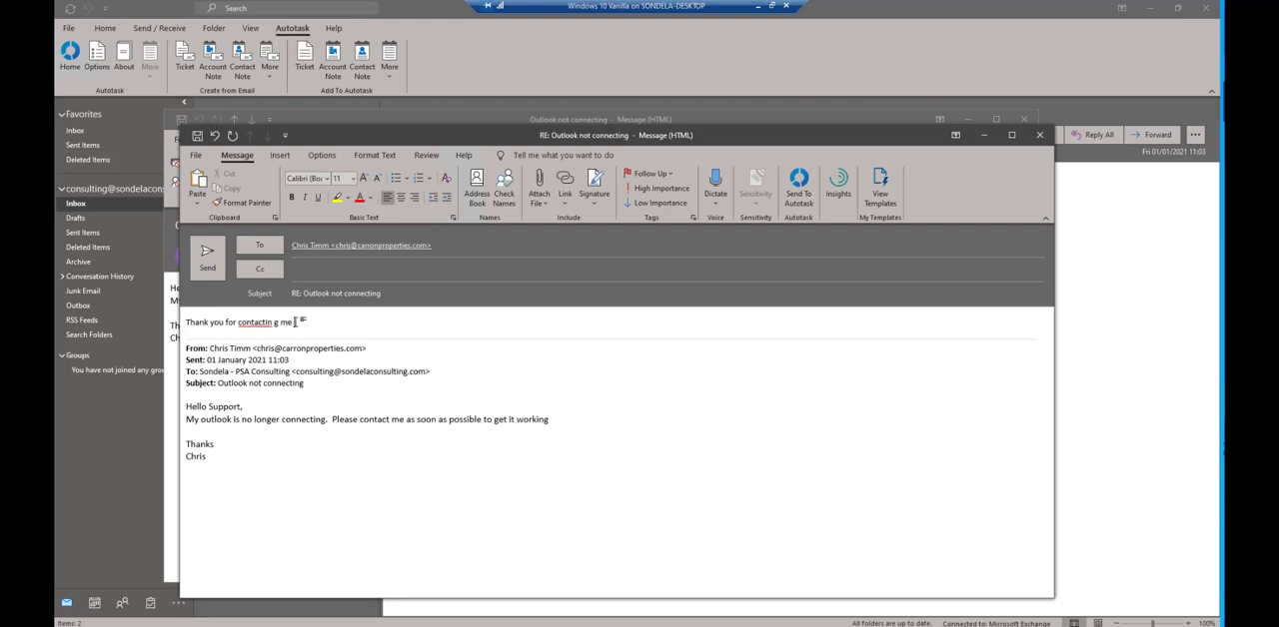
text(I have logged a ticket)
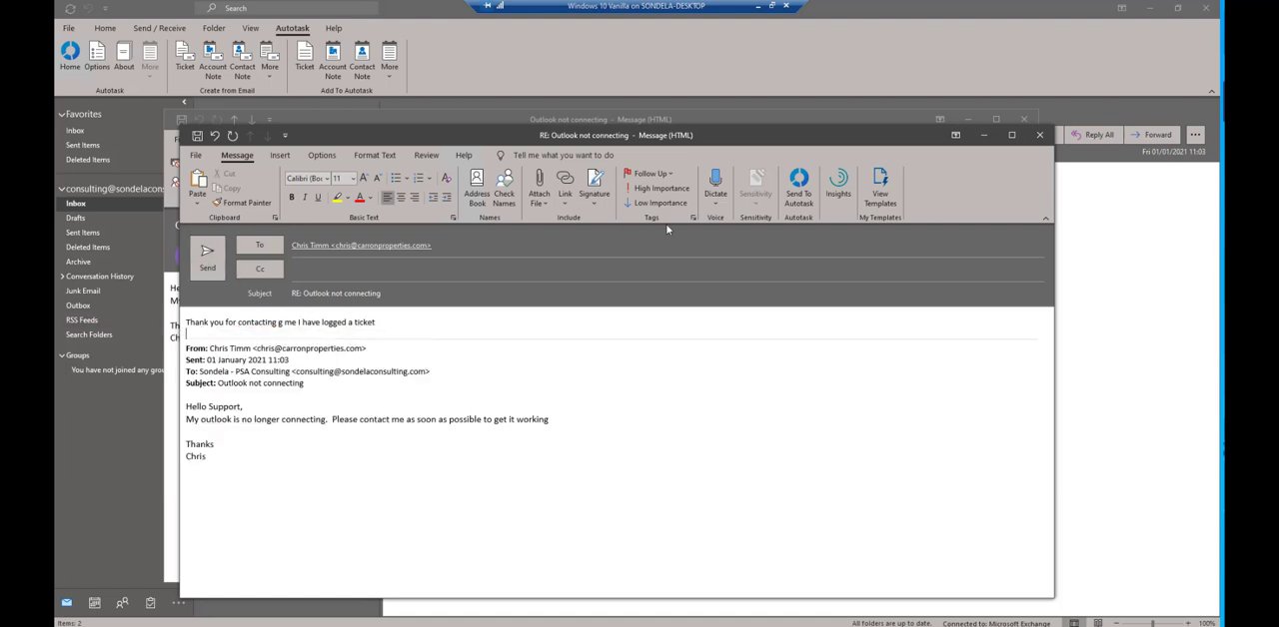
mouse_move(798, 190)
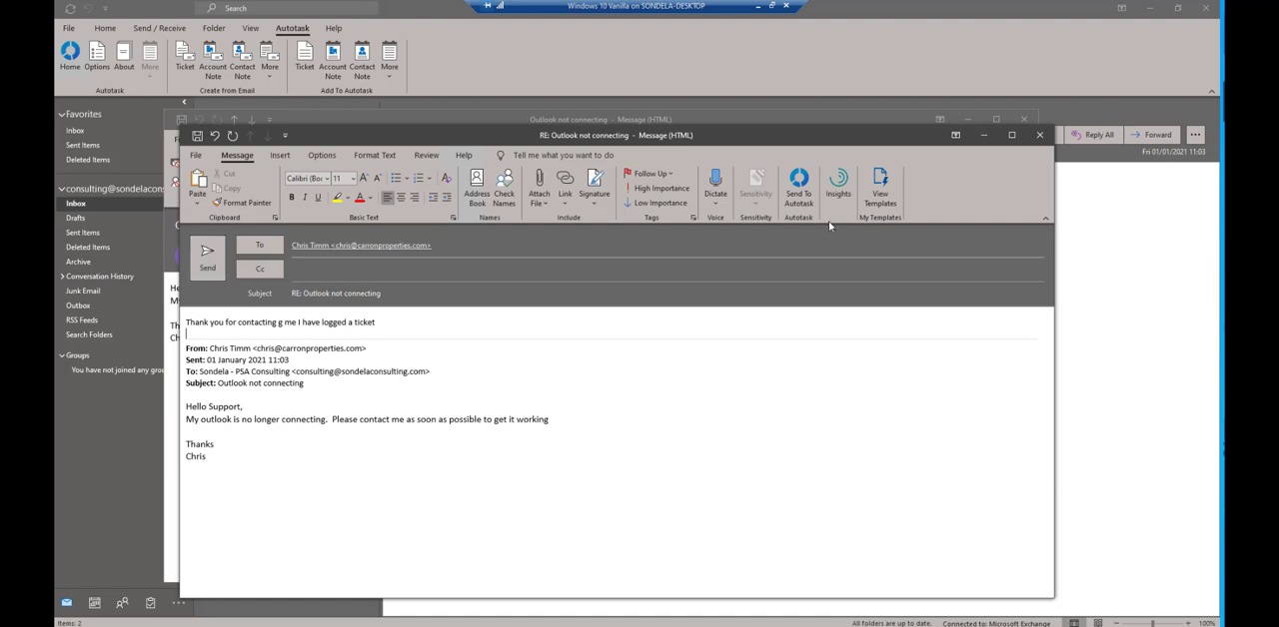
mouse_move(798, 188)
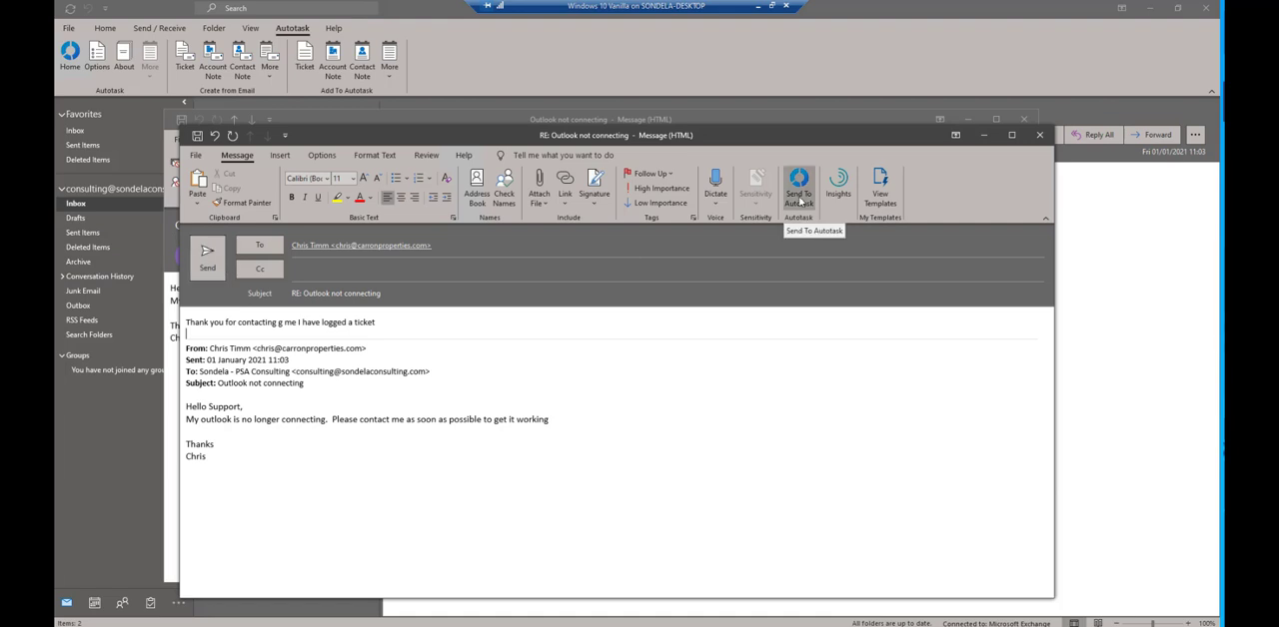
Step: Send the reply via Send To Autotask and dismiss the note-created confirmation
click(798, 190)
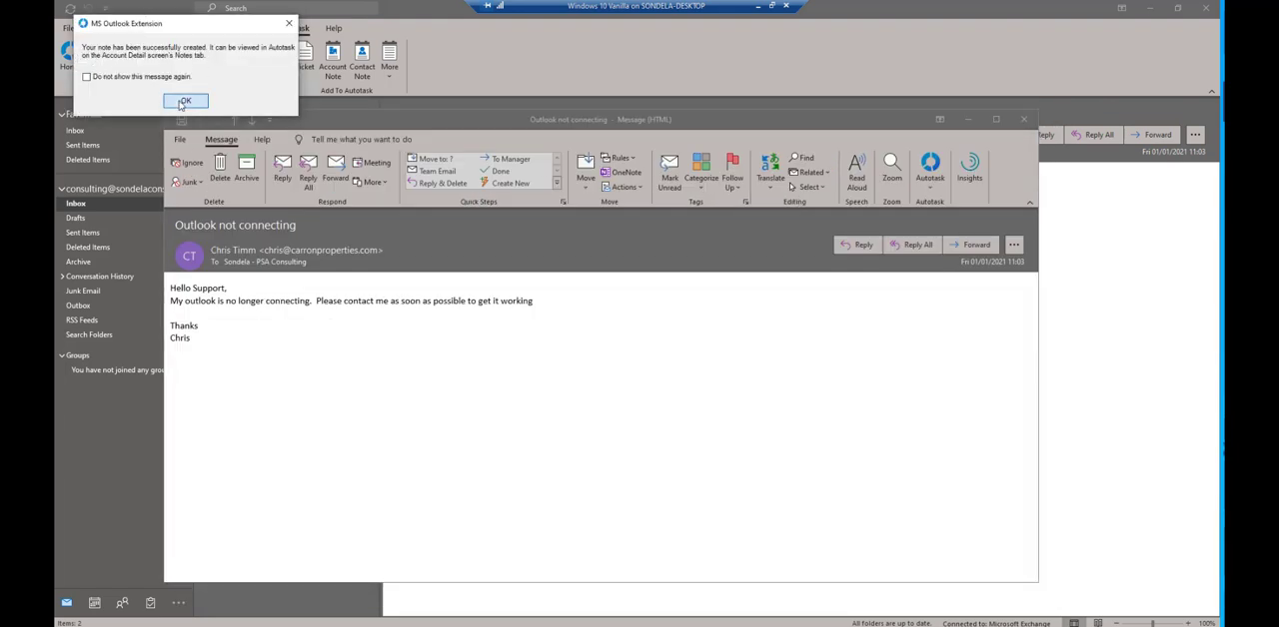
click(185, 101)
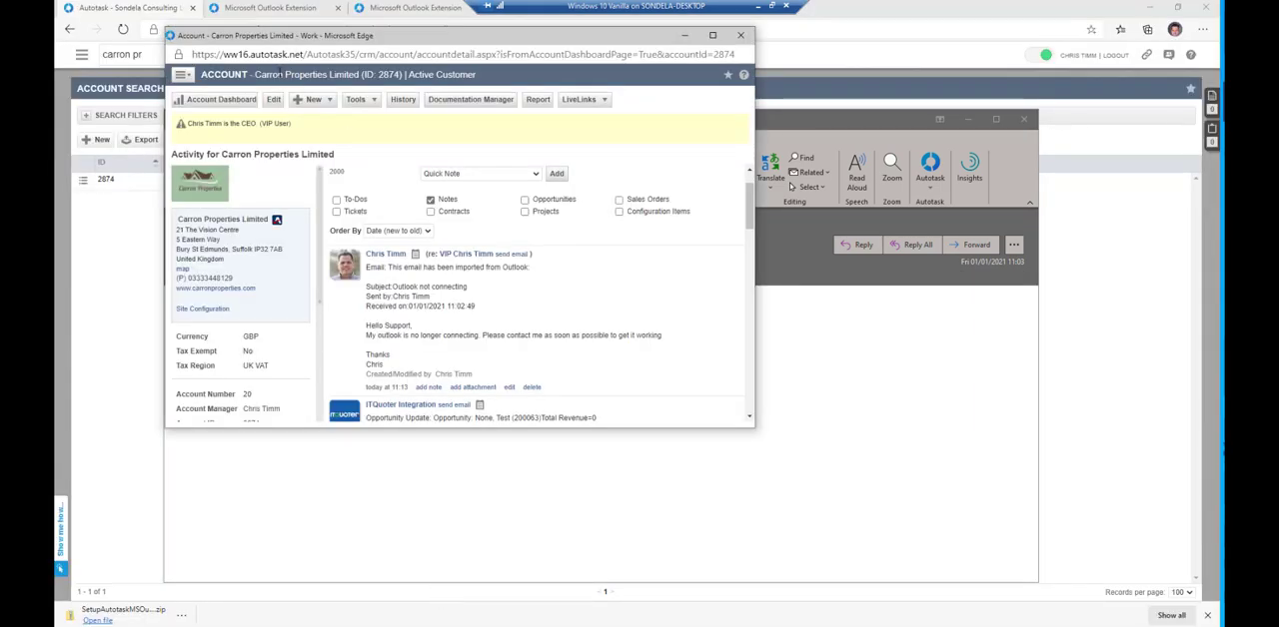
click(460, 54)
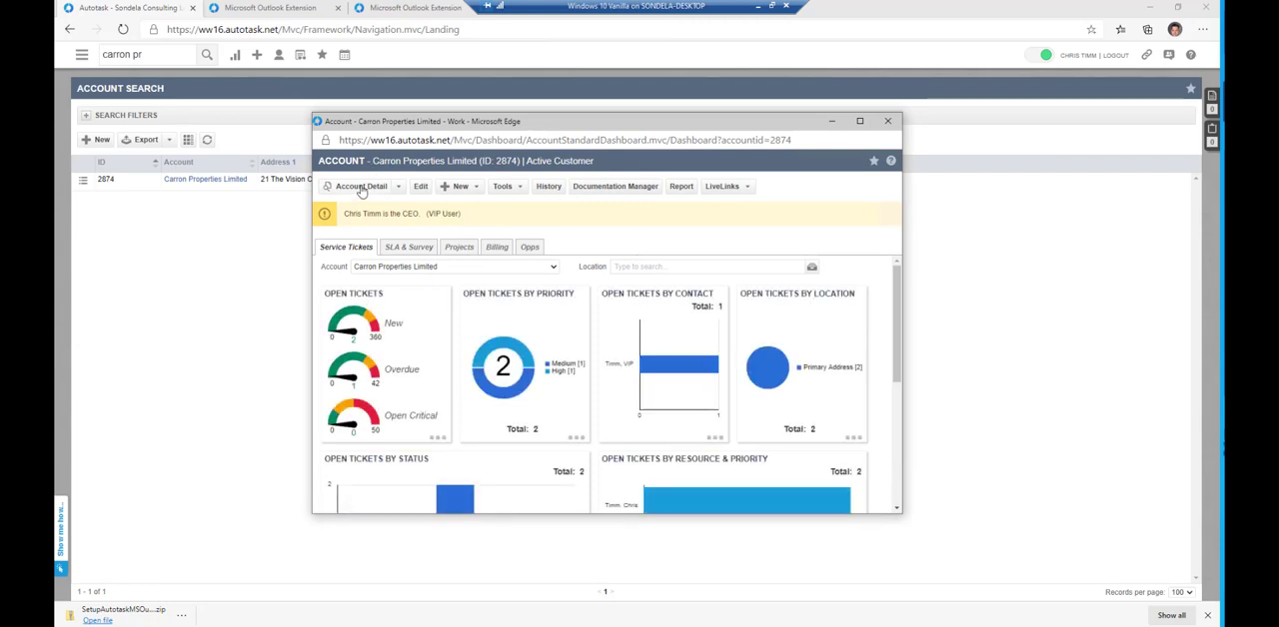
Step: Find the 'RE: Outlook not connecting' note in Carron Properties Limited's activity feed
click(360, 185)
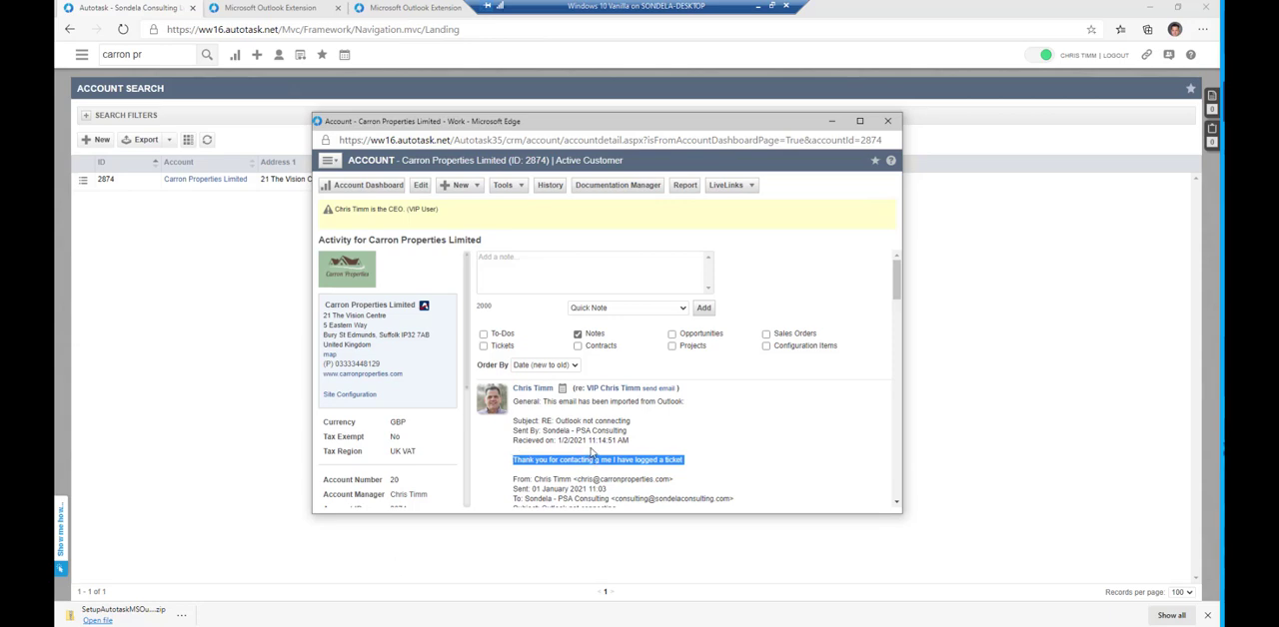
scroll(down, 3)
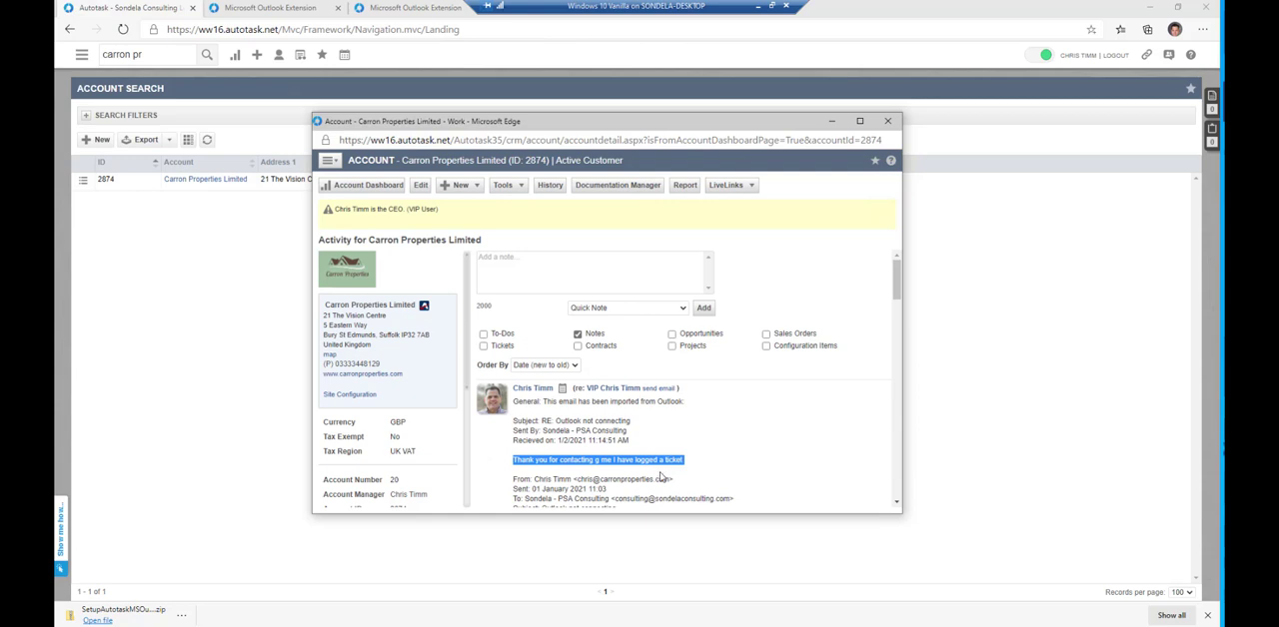
mouse_move(661, 478)
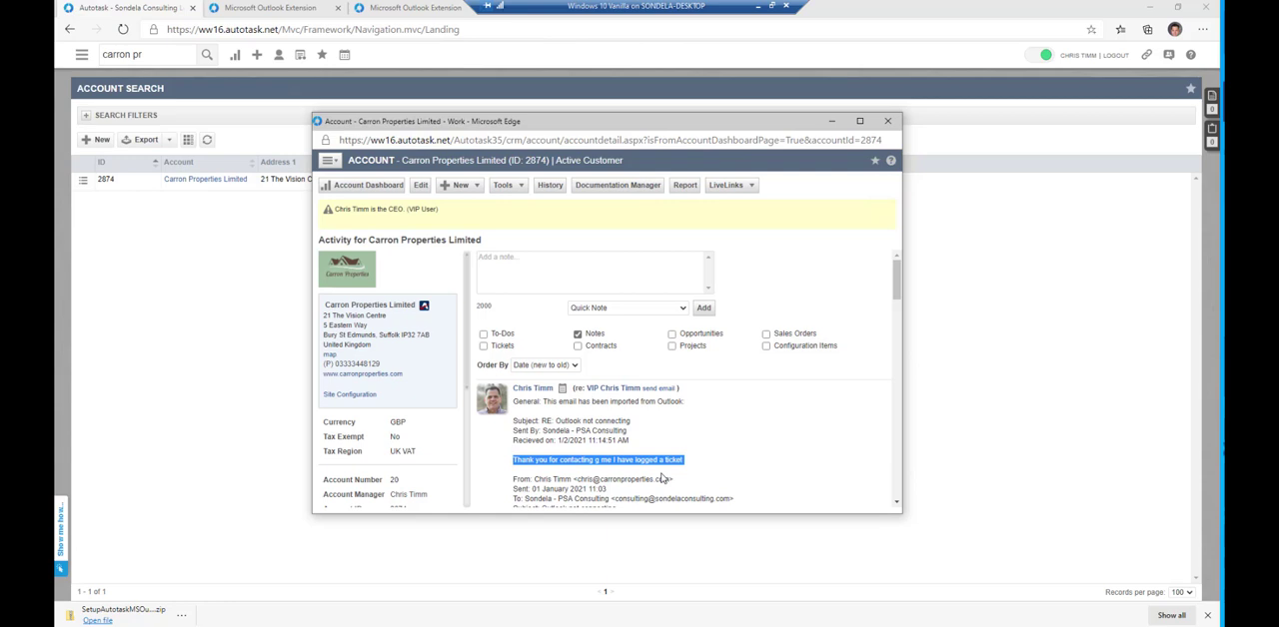
mouse_move(546, 359)
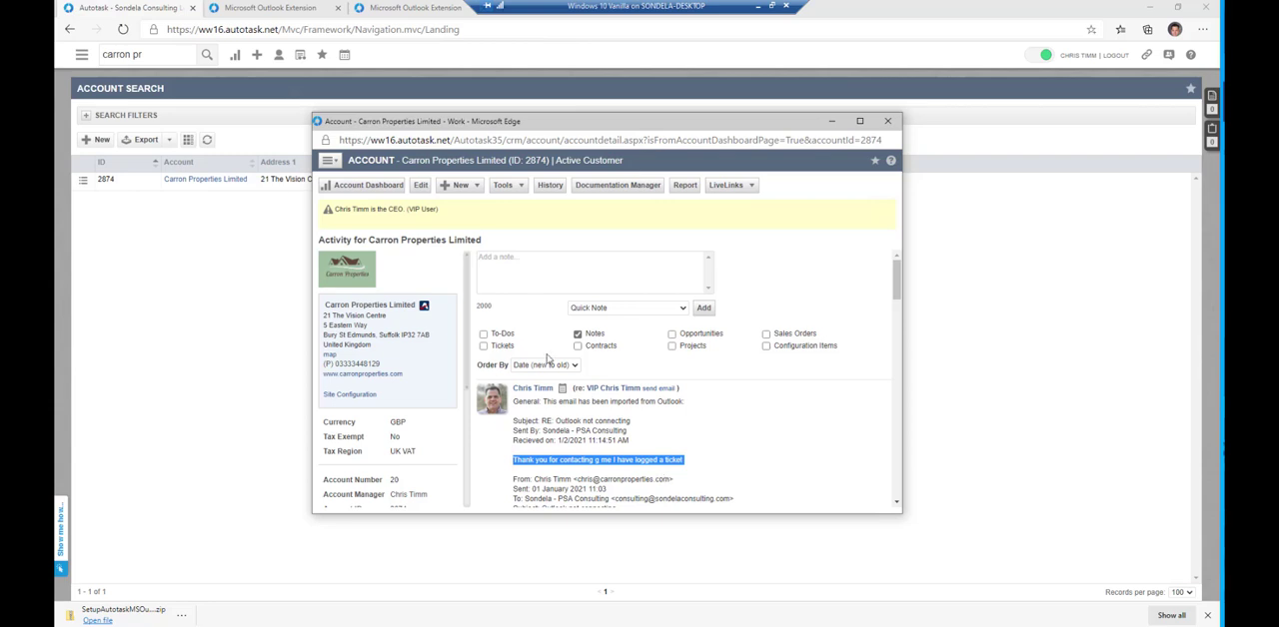